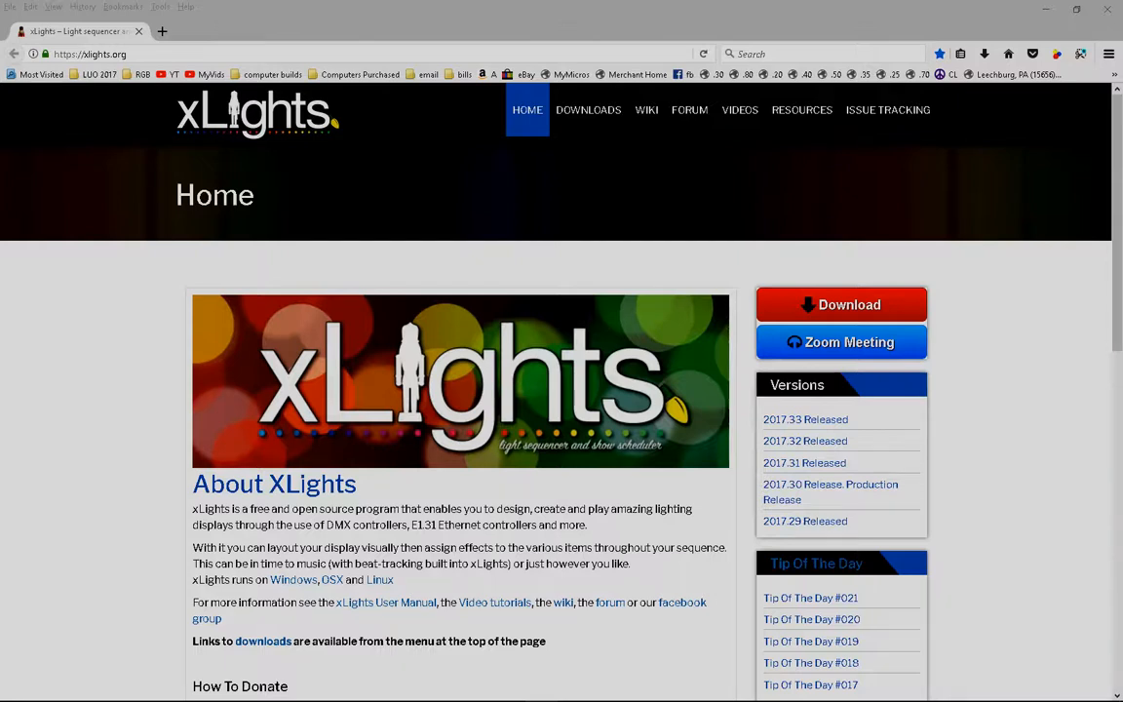
mouse_move(1100, 624)
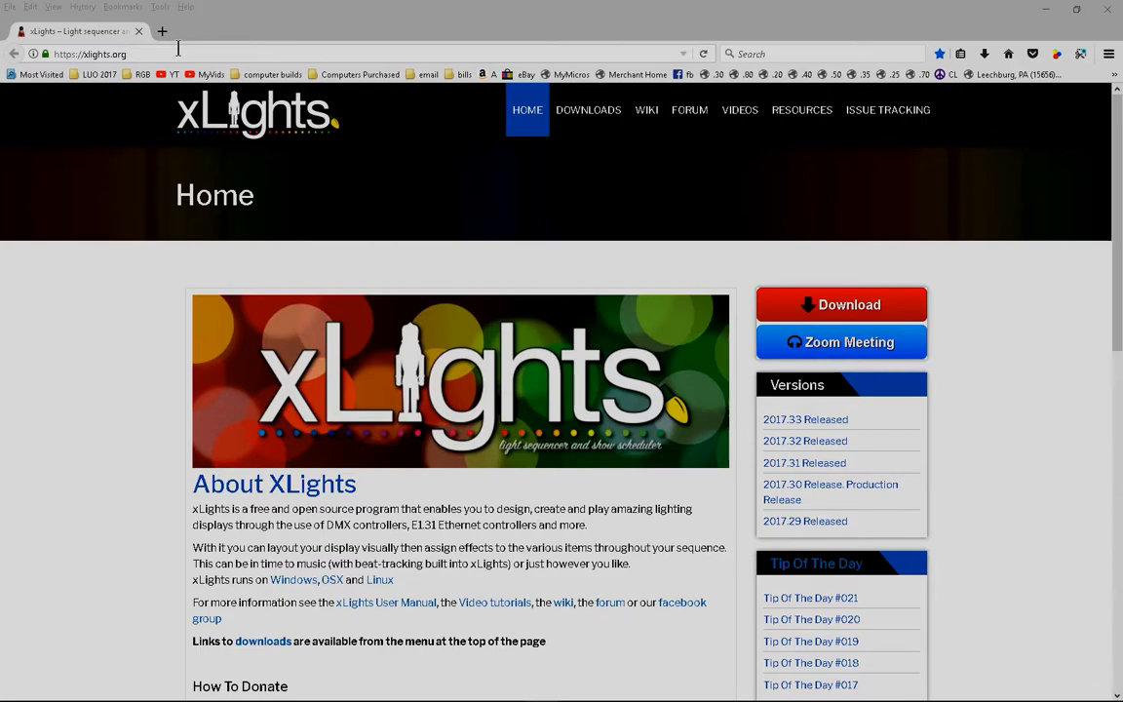
mouse_move(185, 477)
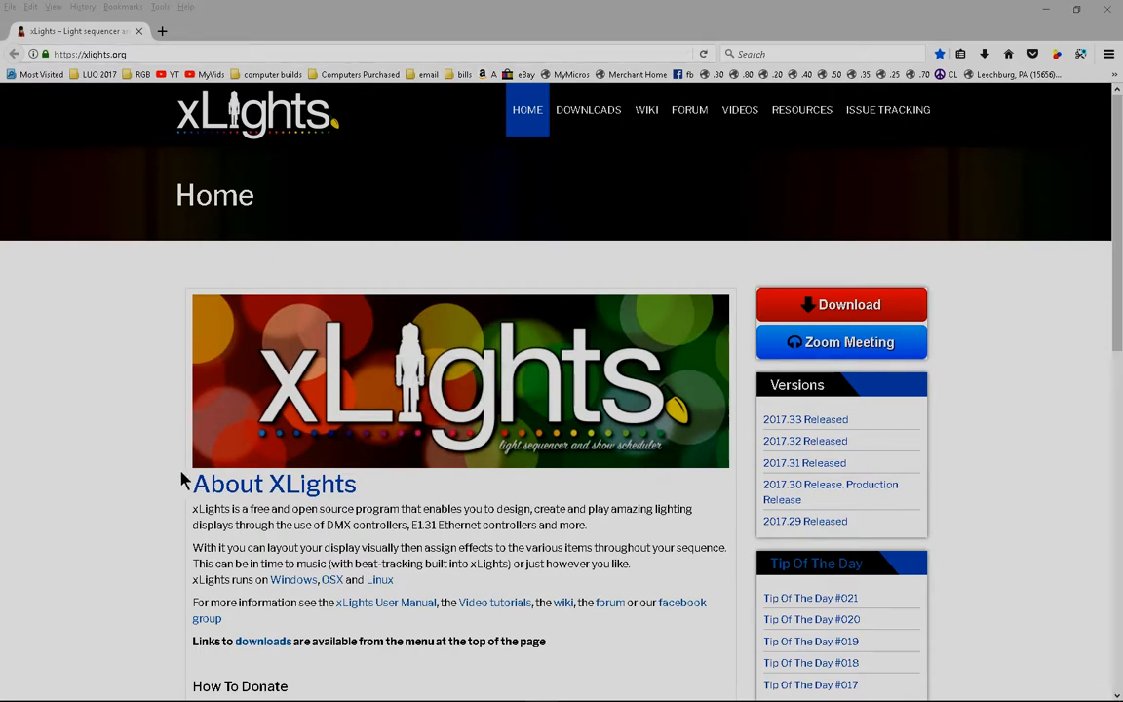
- Scroll to How To Donate on xlights.org and follow the PayPal Donate link
scroll("down", 3)
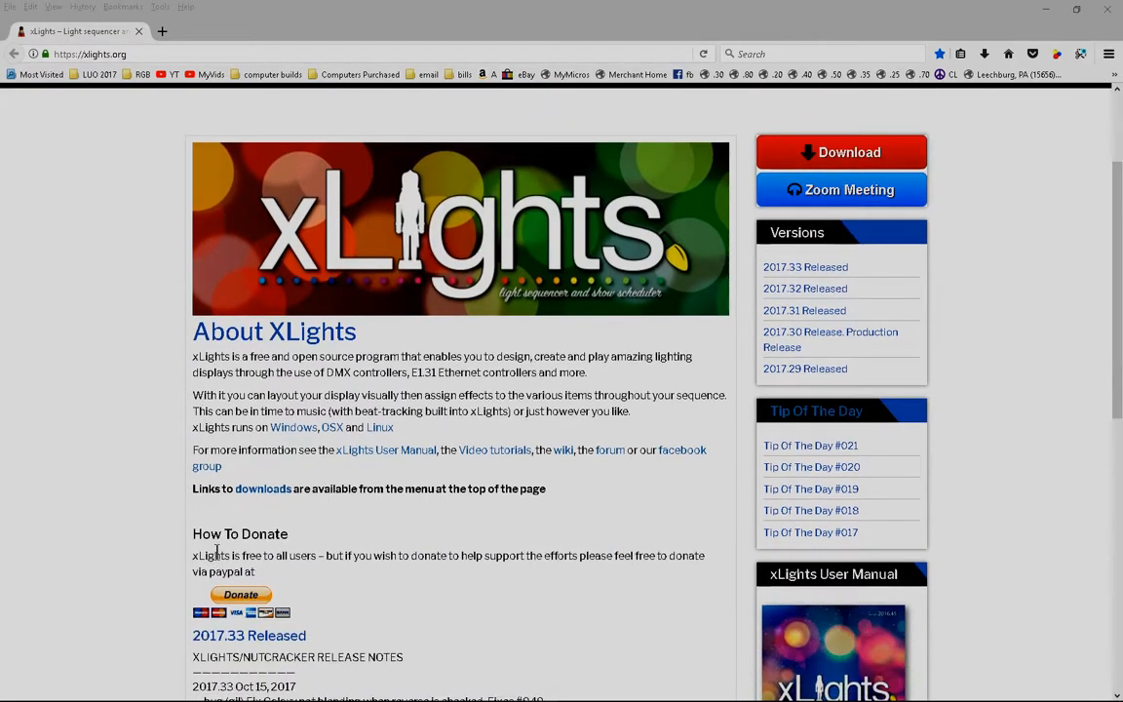
left_click(240, 596)
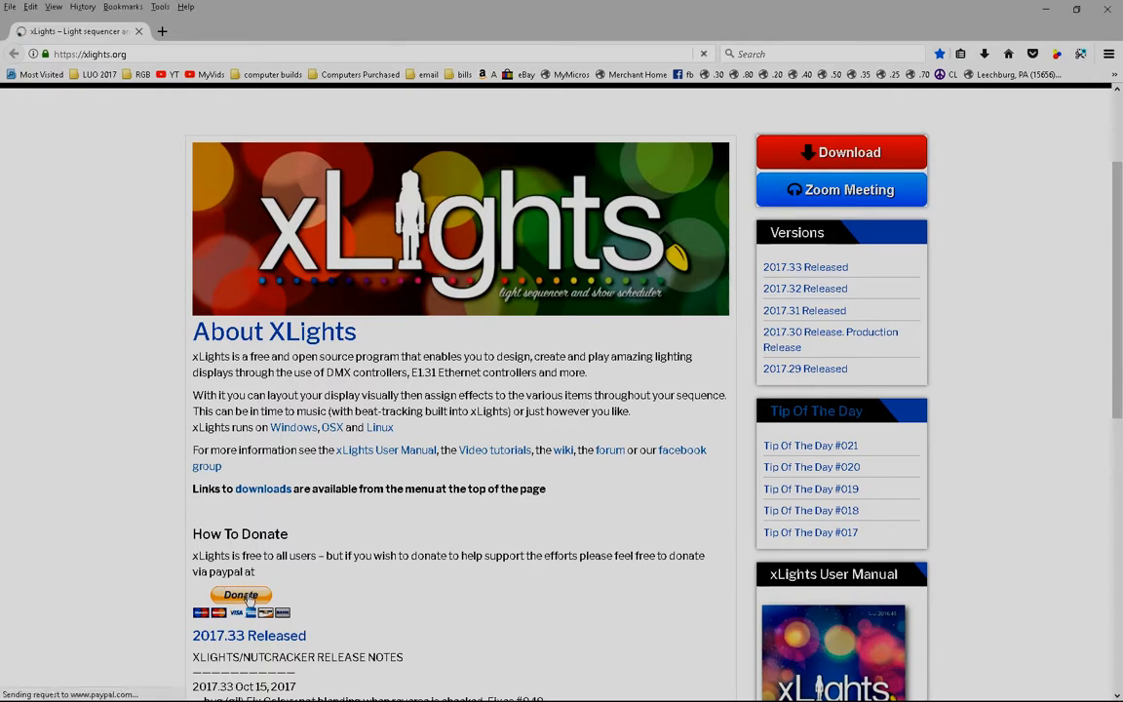
- View the PayPal xLights Sequencer donation page, then go back to xlights.org
left_click(241, 595)
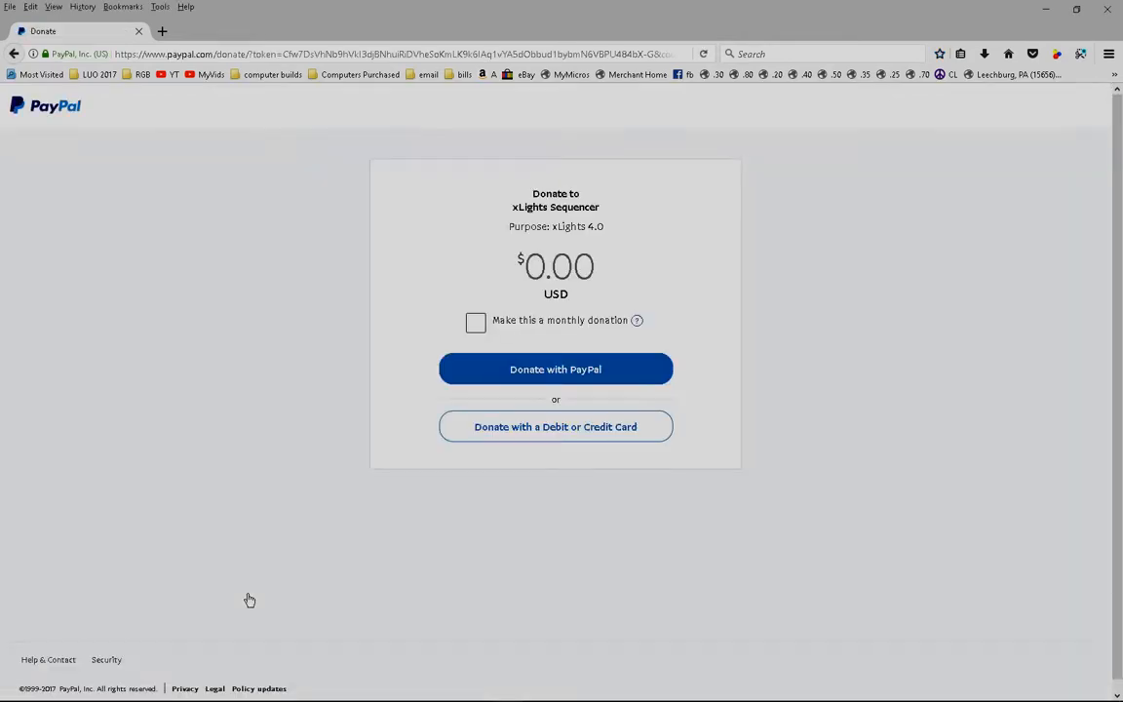
mouse_move(316, 399)
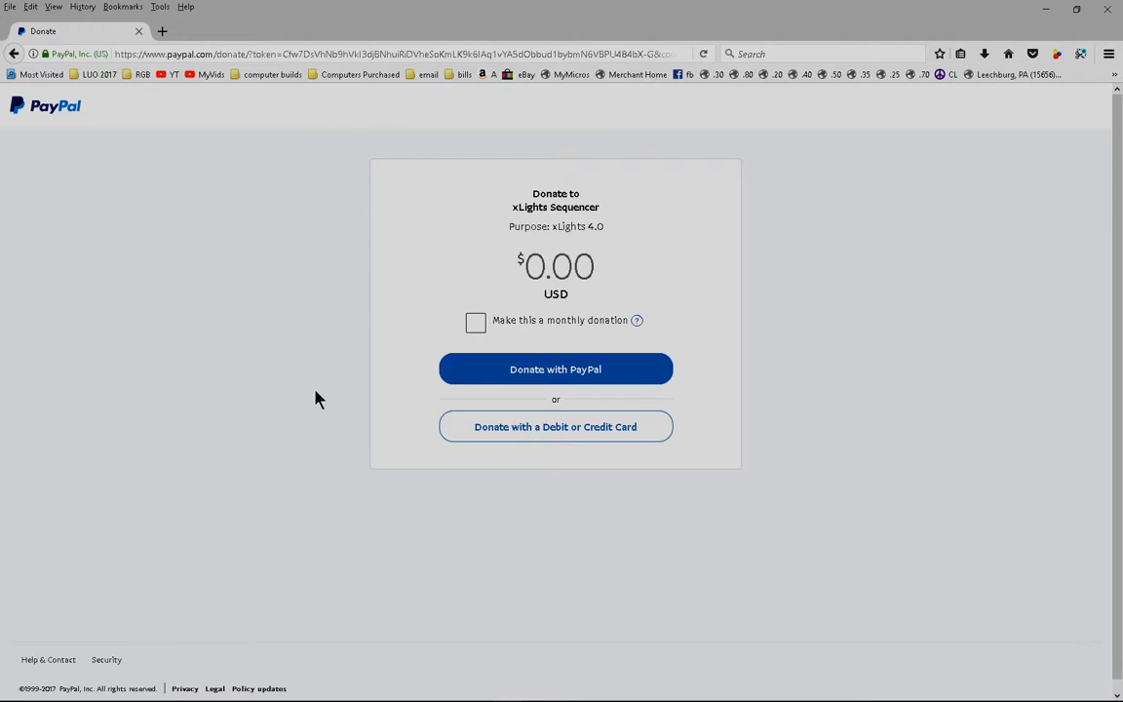
left_click(558, 267)
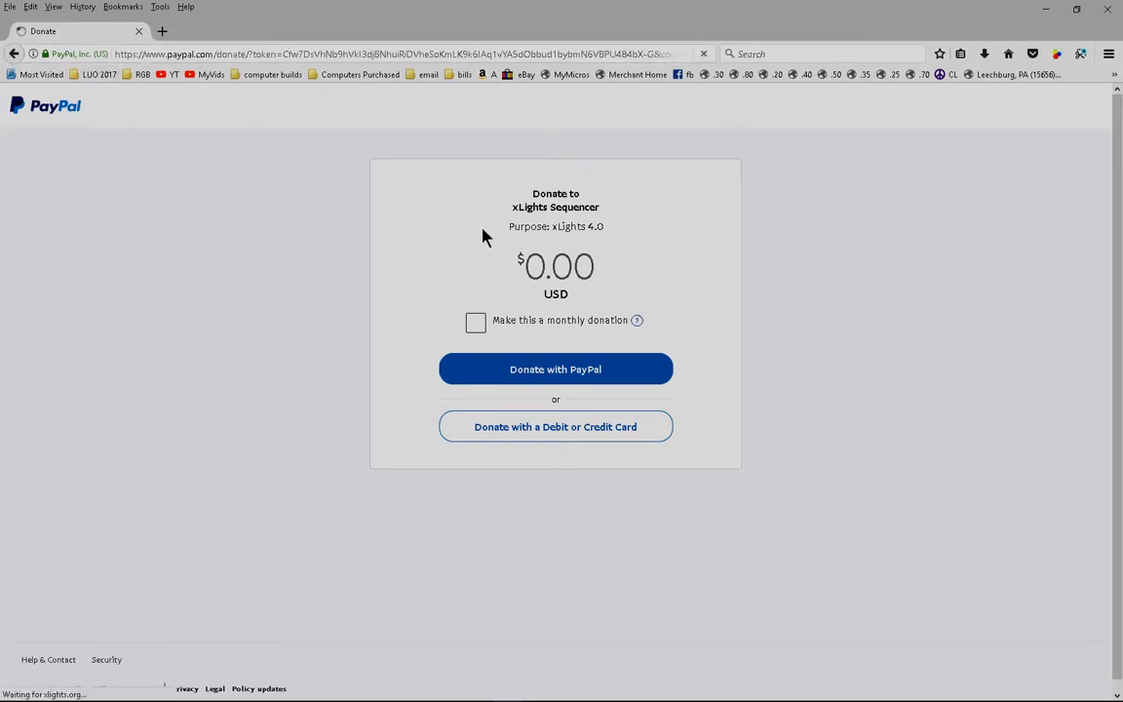
left_click(14, 53)
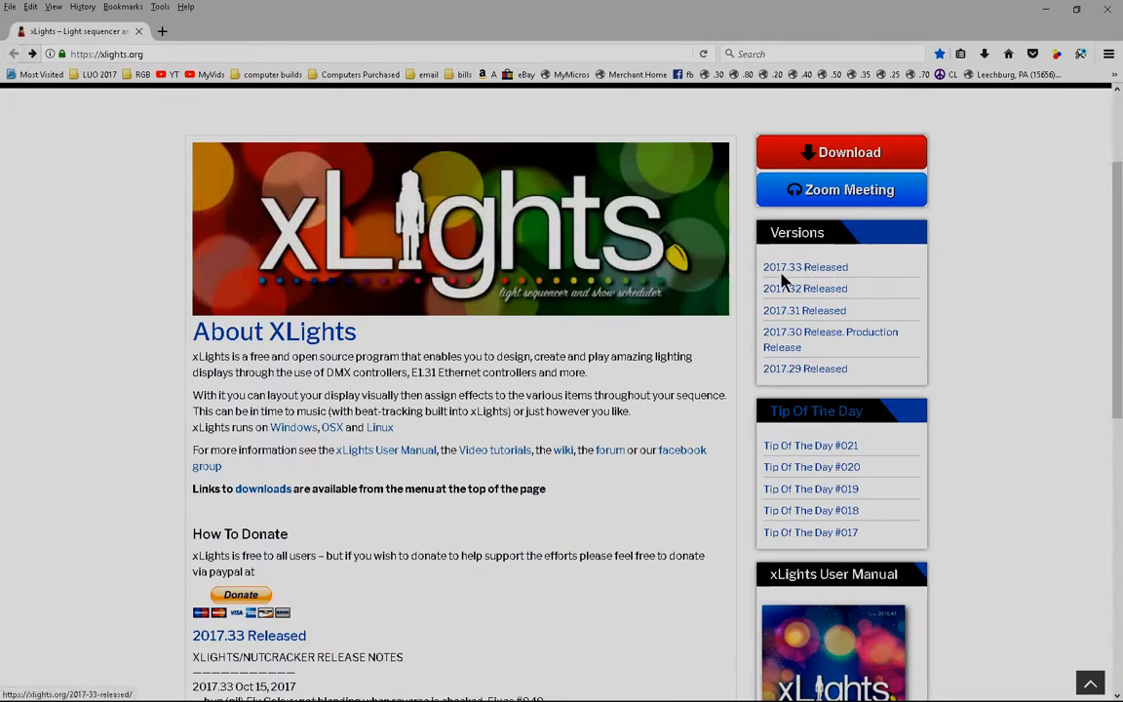
mouse_move(783, 275)
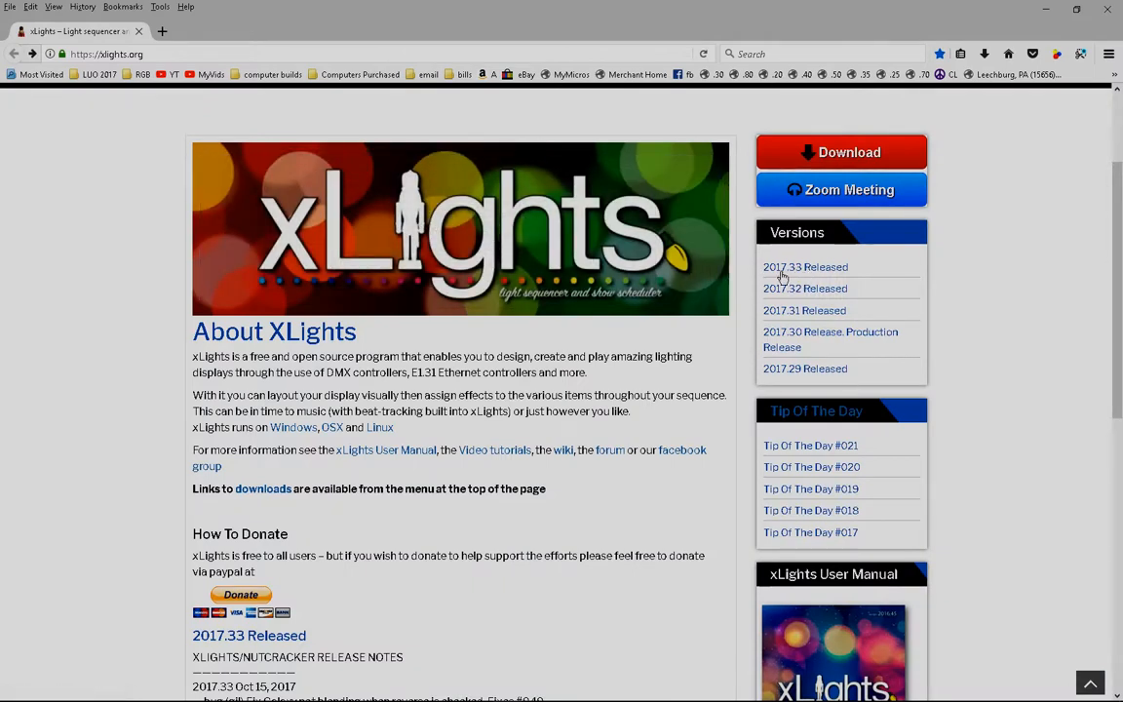
mouse_move(797, 283)
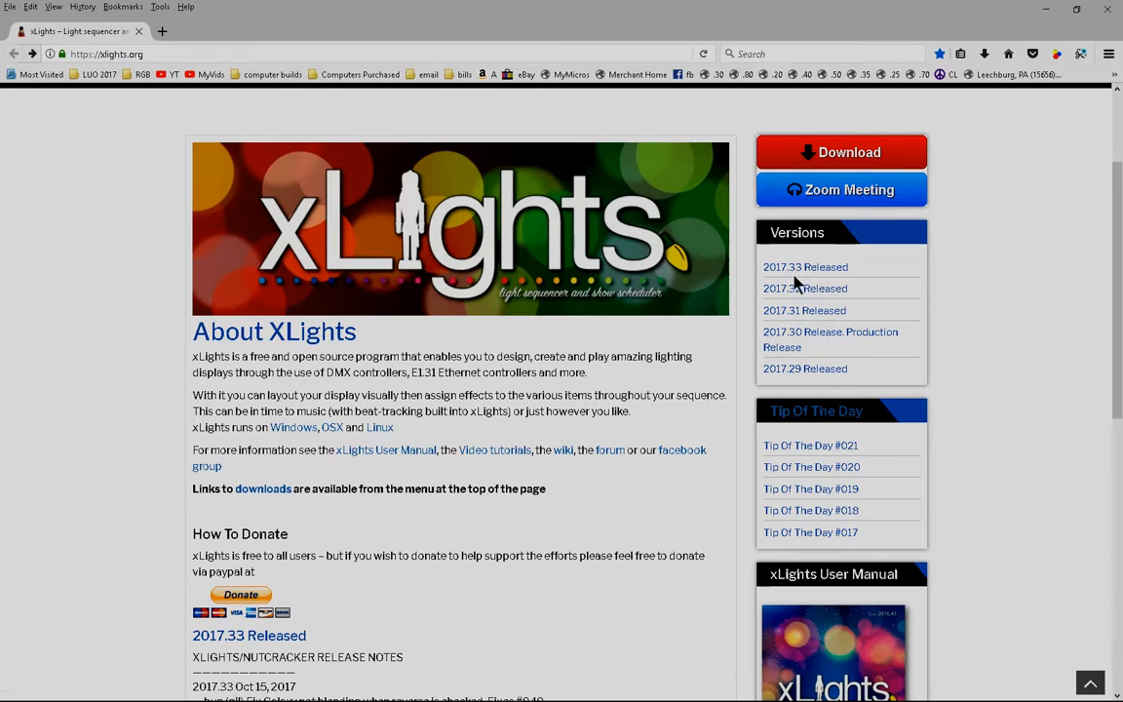
mouse_move(603, 505)
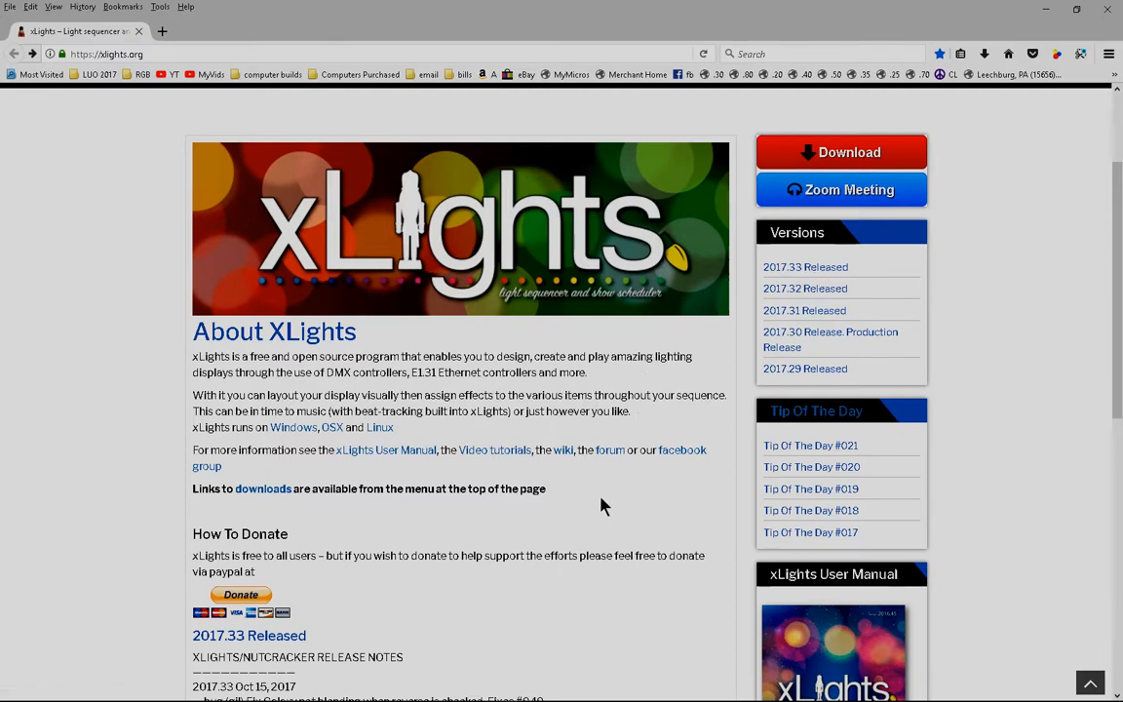
mouse_move(824, 310)
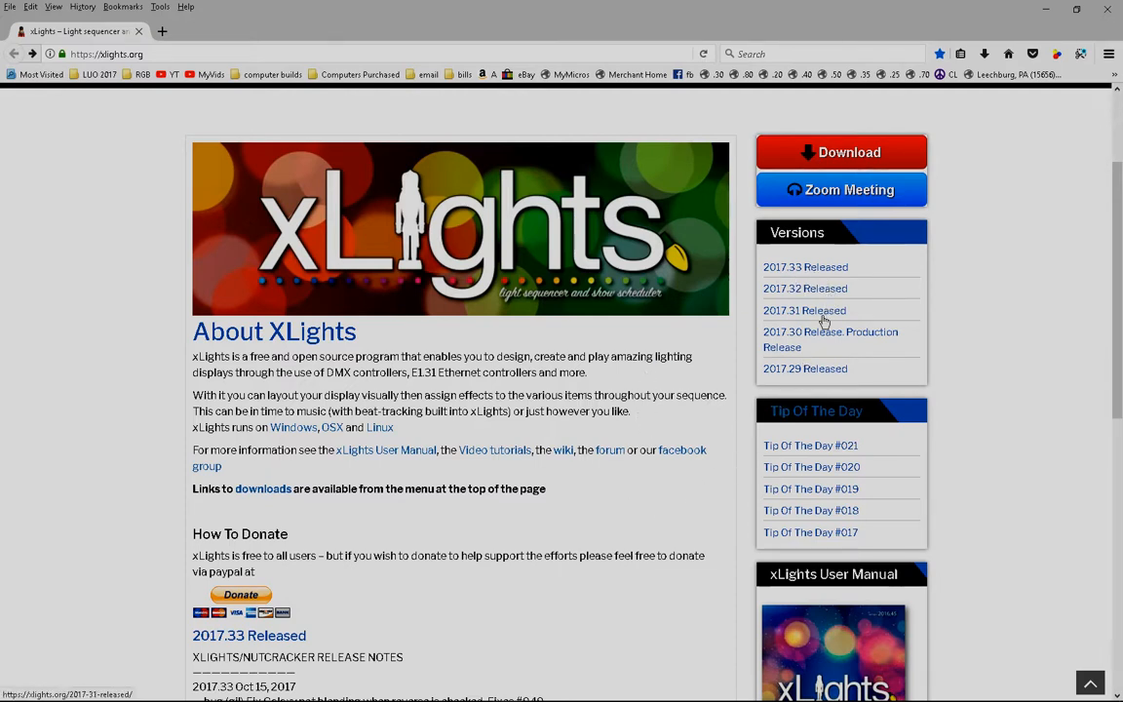
mouse_move(807, 338)
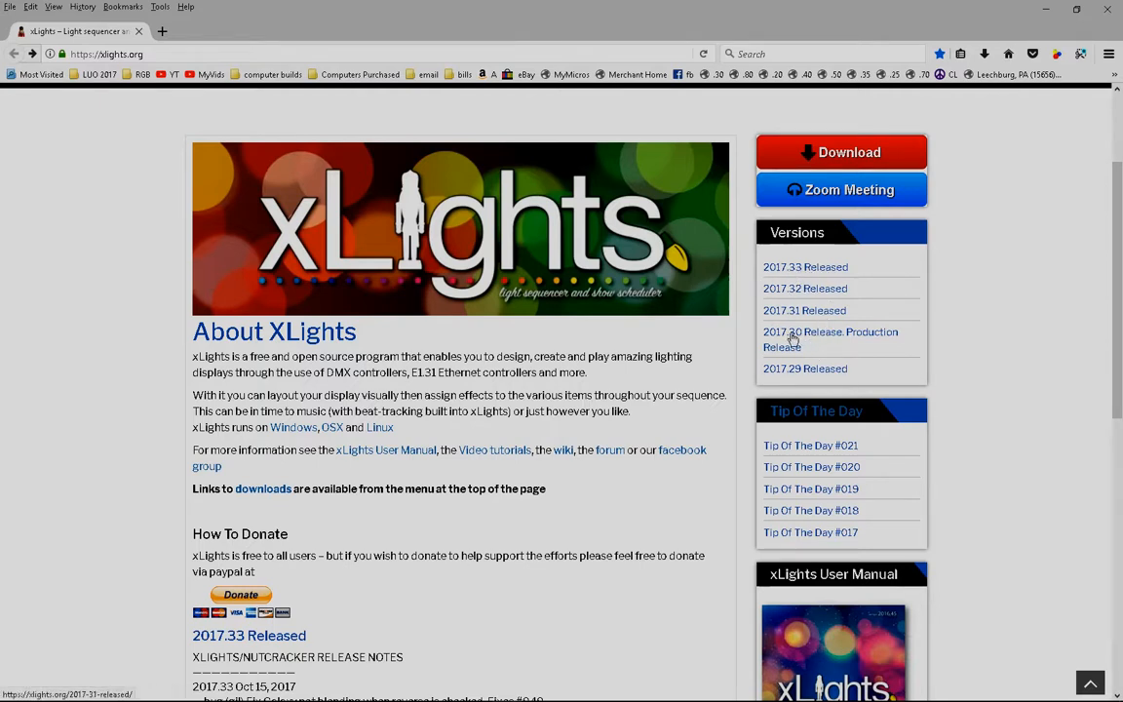
mouse_move(902, 247)
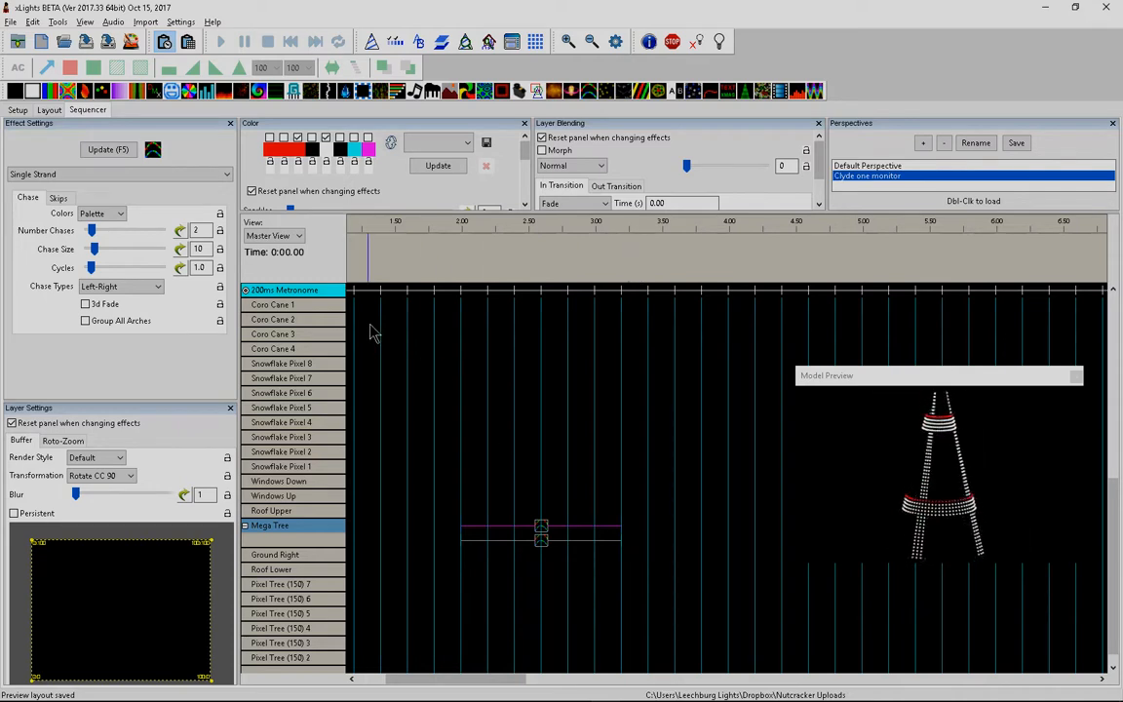
- Drag the second Mega Tree Single Strand chase to 3.20–4.40 s, right after the first
left_click(541, 539)
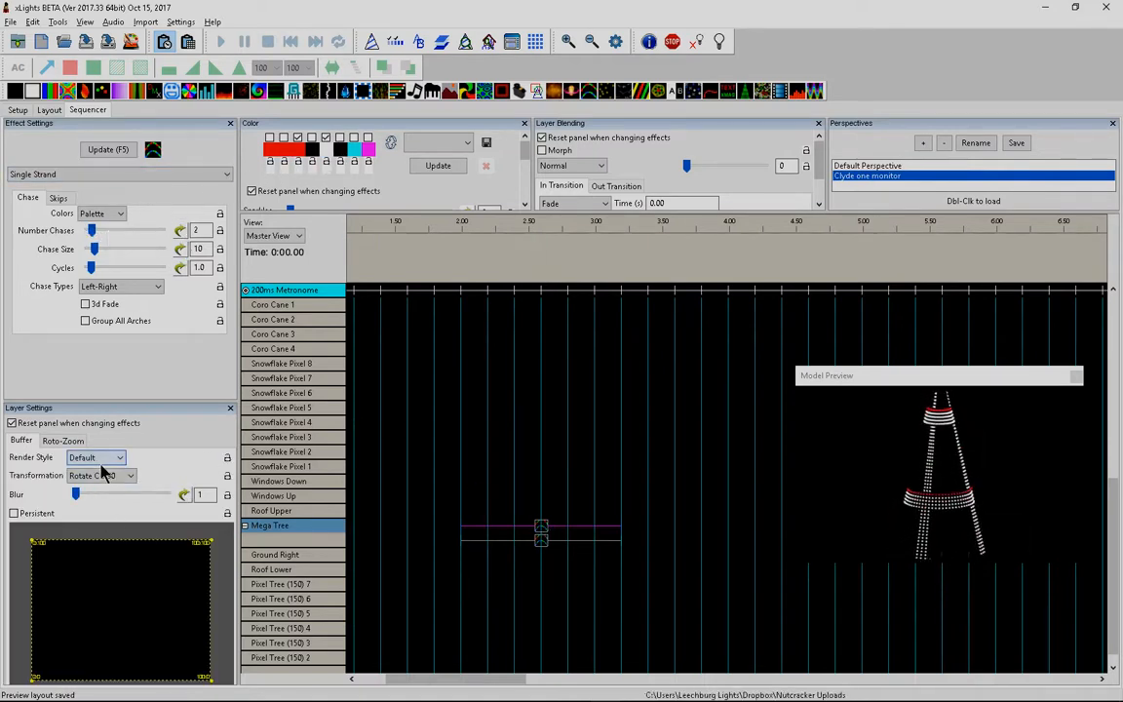
left_click(97, 475)
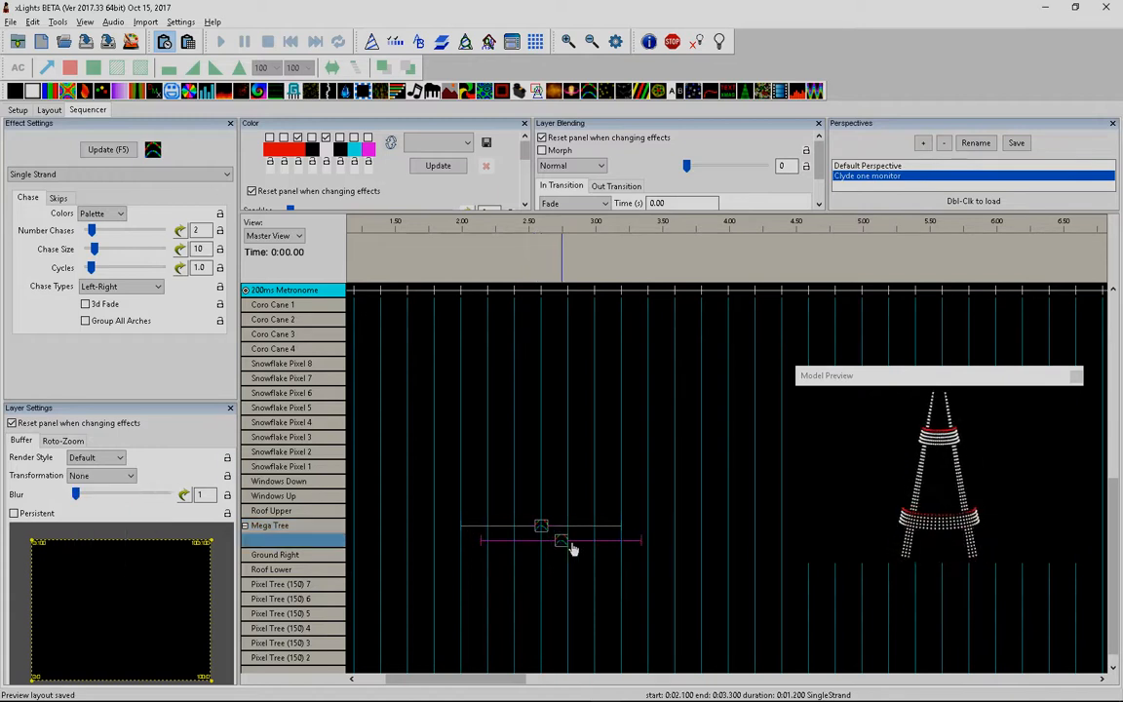
left_click_drag(560, 542, 702, 541)
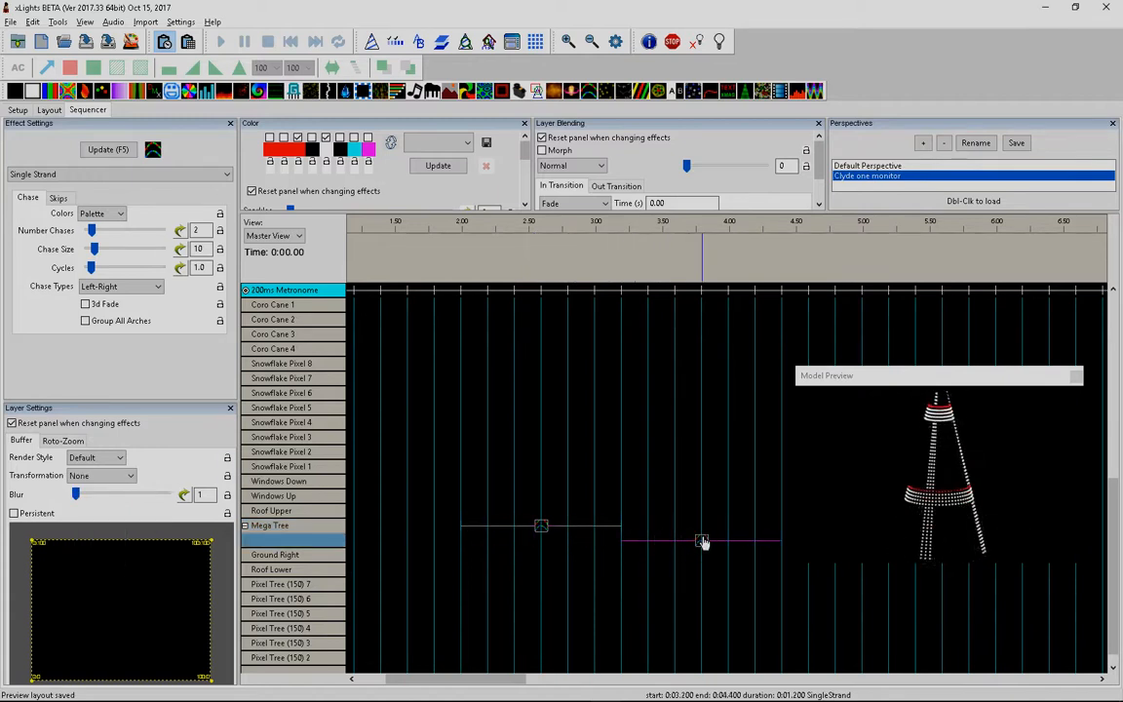
left_click(542, 526)
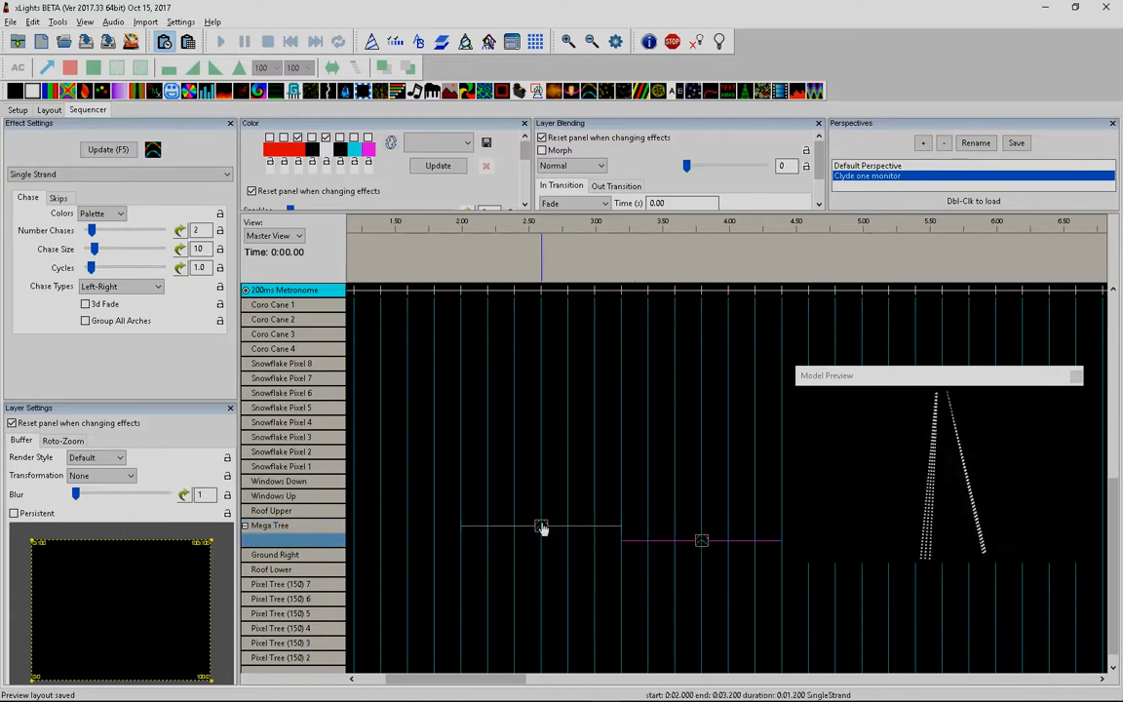
left_click(101, 475)
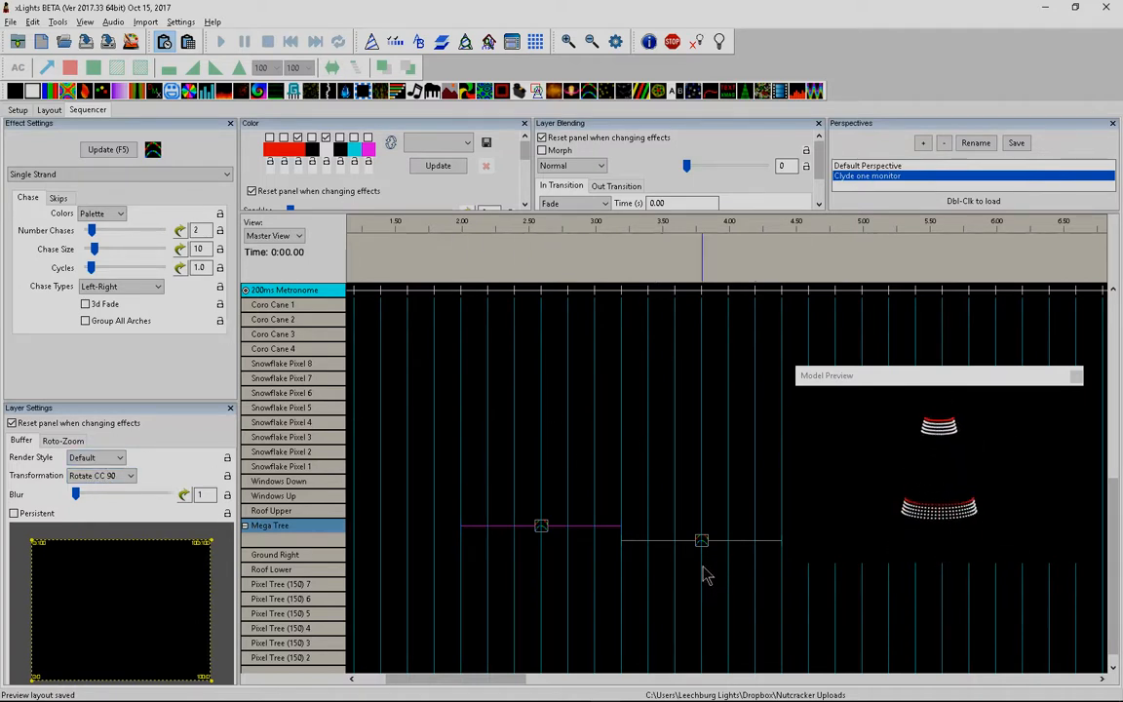
- Set the second chase's size to 23 and drag it under the first at 2.0–3.2 s
left_click(101, 476)
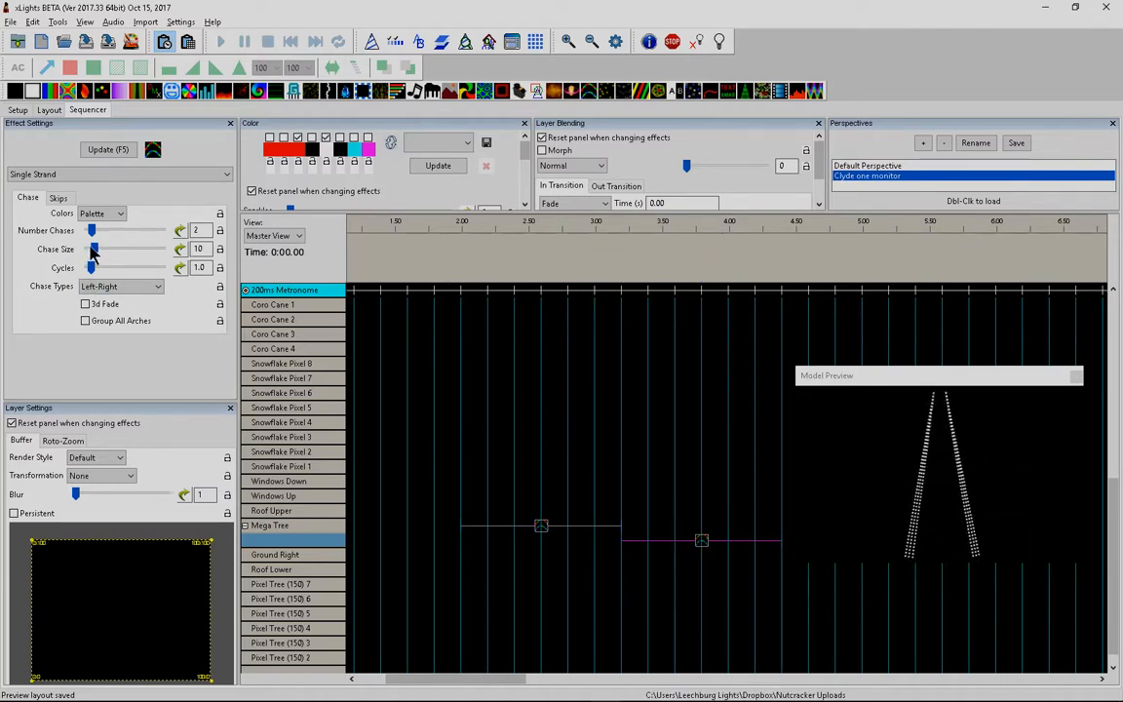
left_click(179, 250)
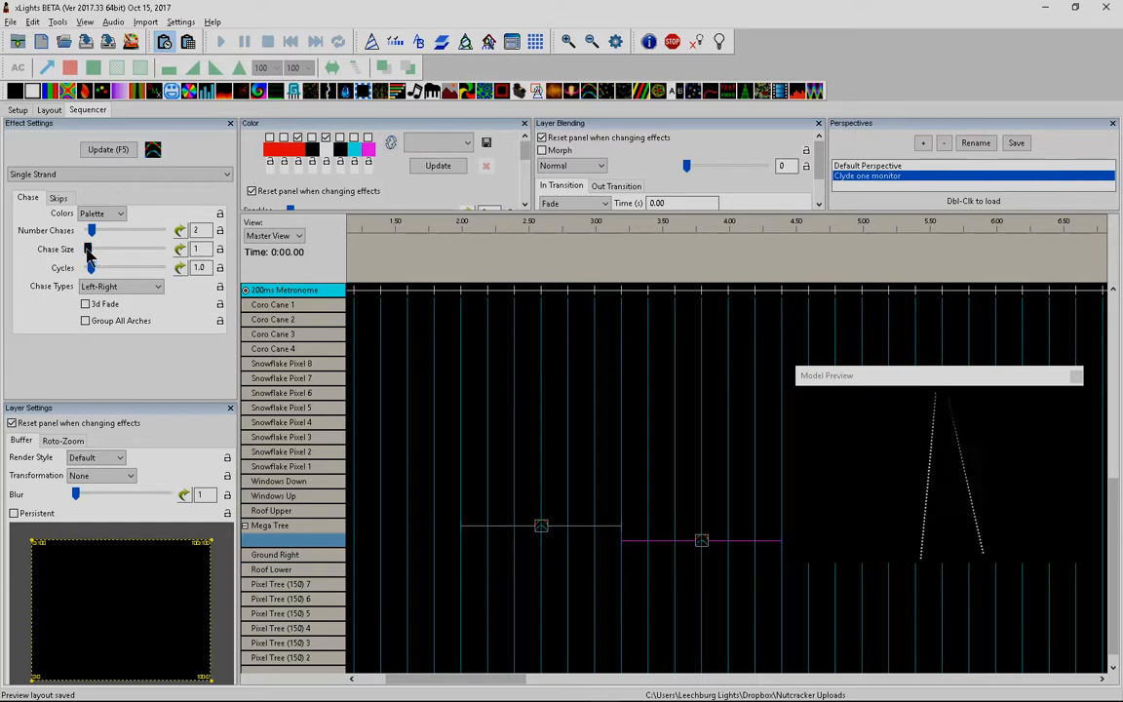
left_click_drag(92, 250, 107, 249)
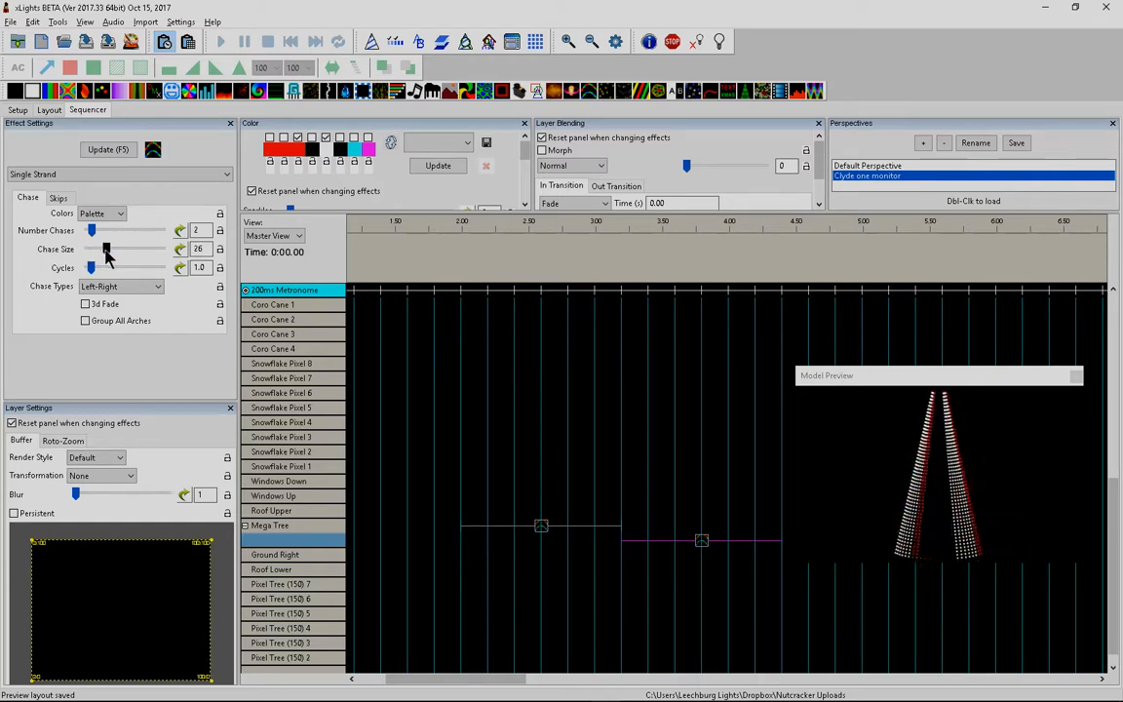
left_click_drag(105, 249, 104, 249)
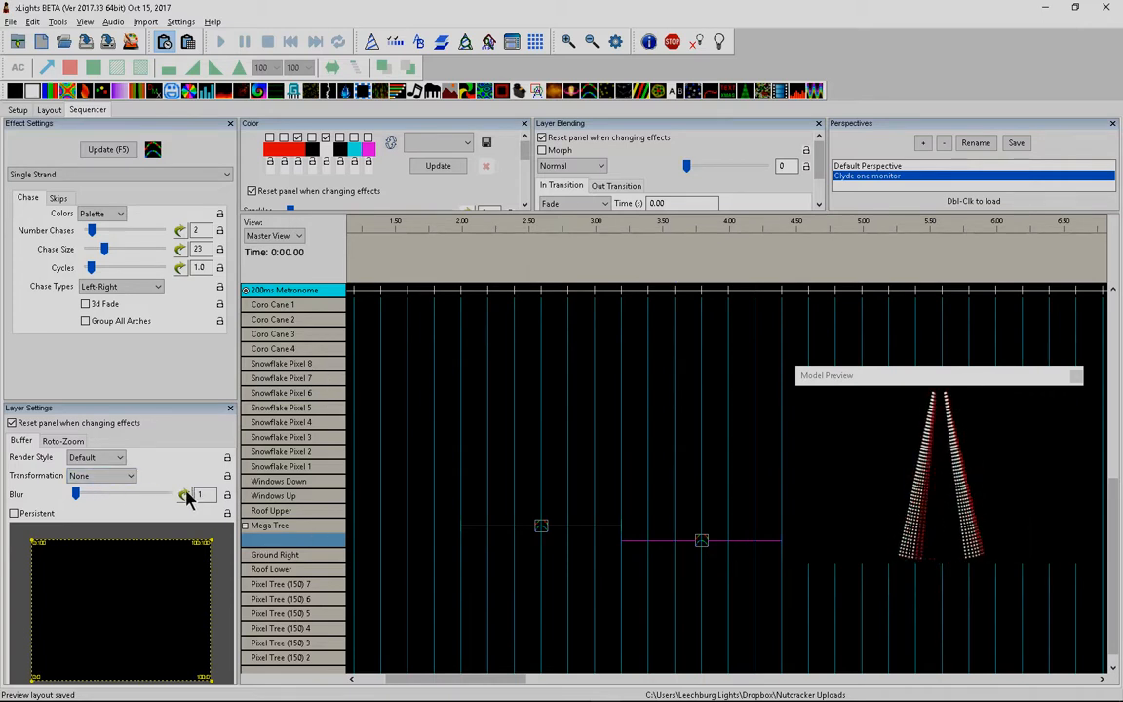
left_click(702, 541)
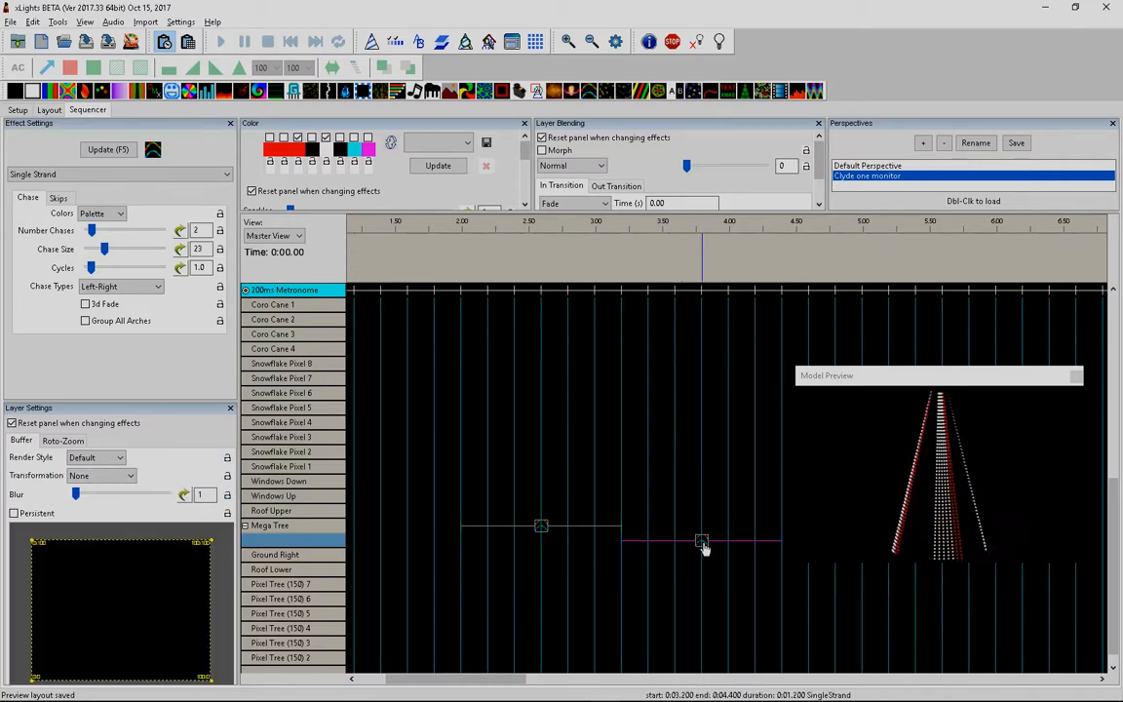
left_click_drag(702, 541, 551, 541)
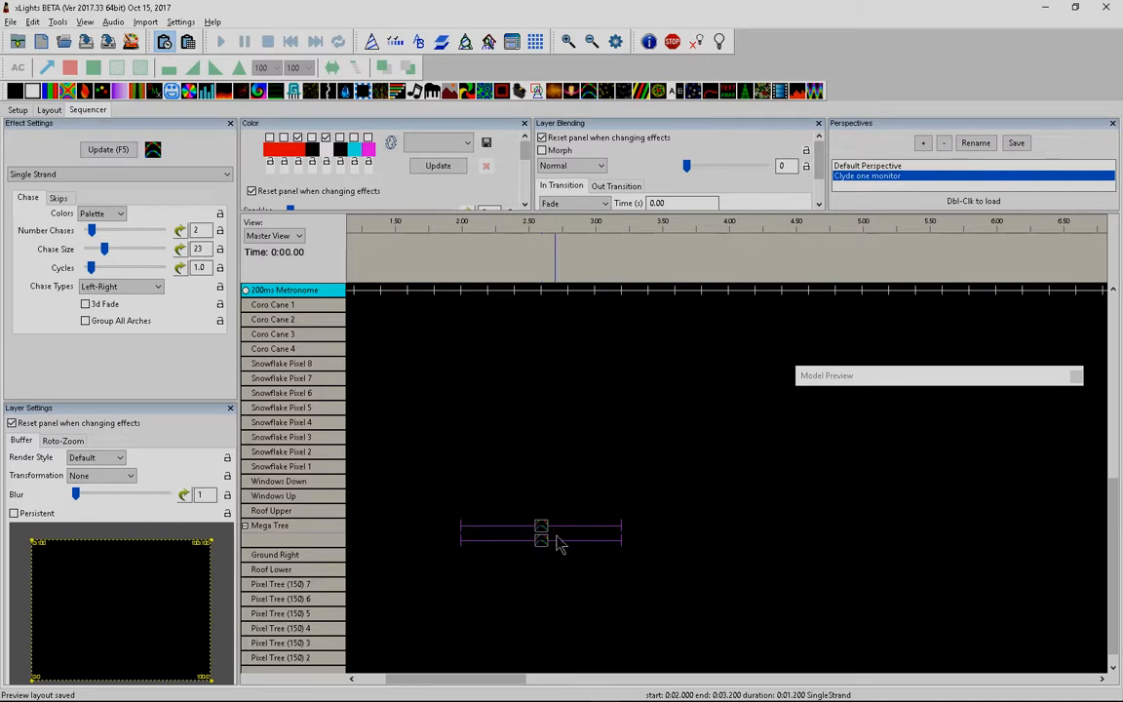
- Open the Effect Presets dialog from the selected effects' right-click menu
right_click(541, 532)
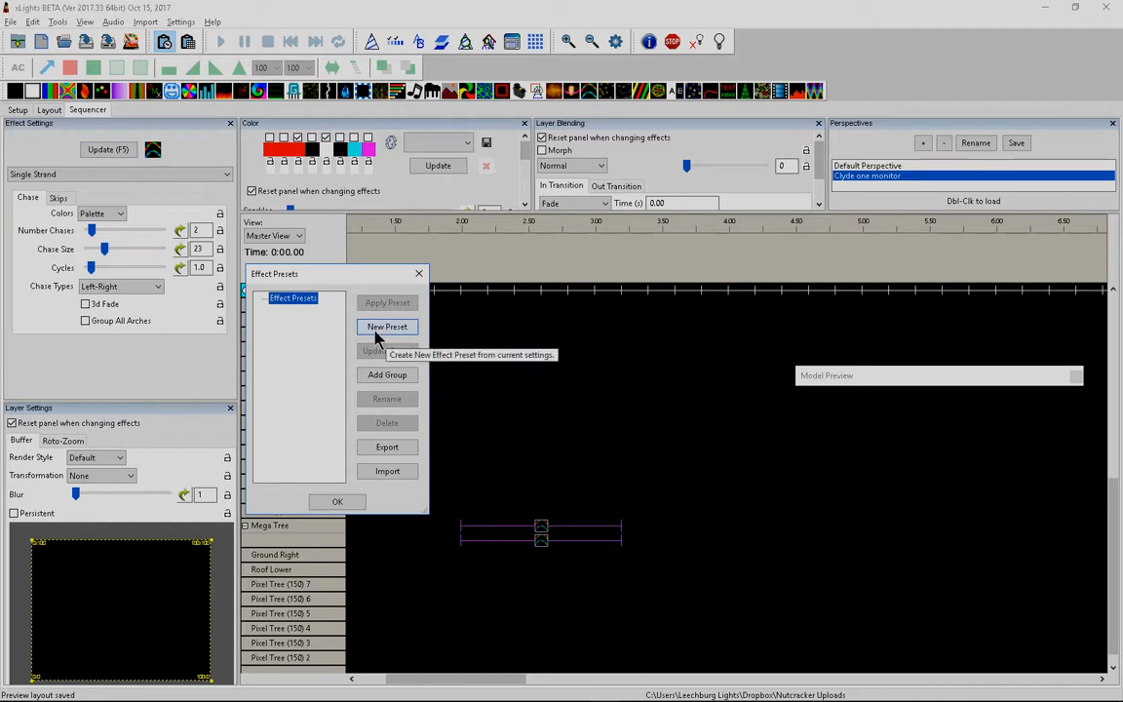
- Create a new preset named 'Awesome effect' from the two stacked chases
left_click(387, 327)
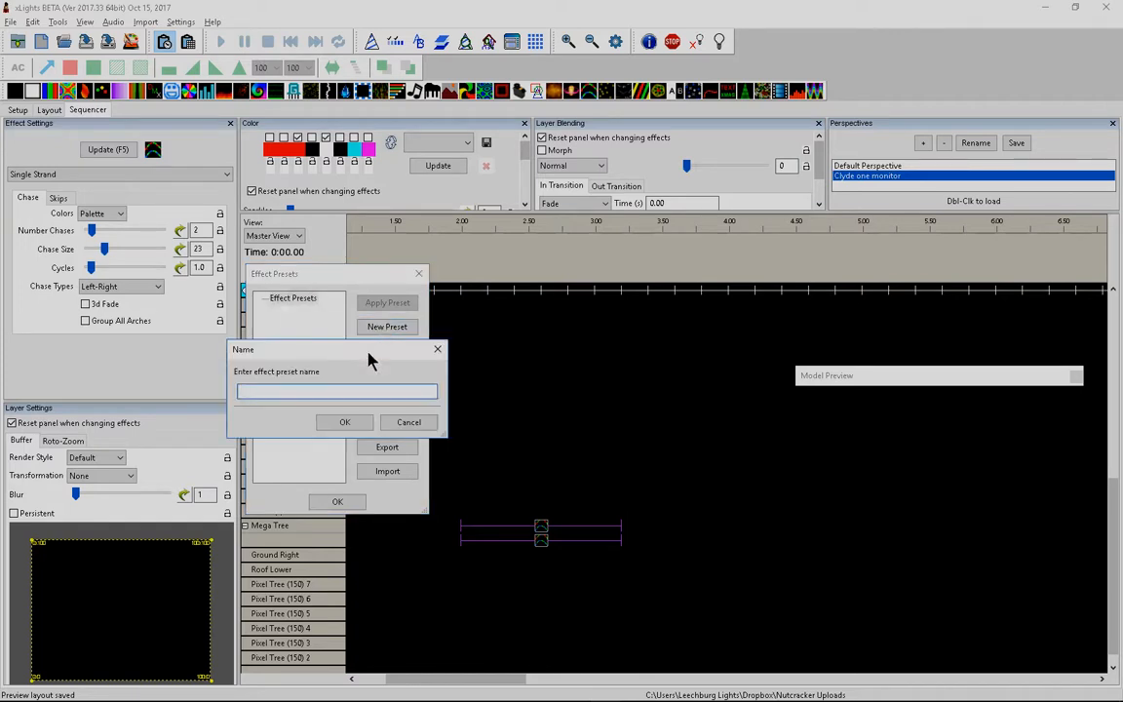
left_click(336, 391)
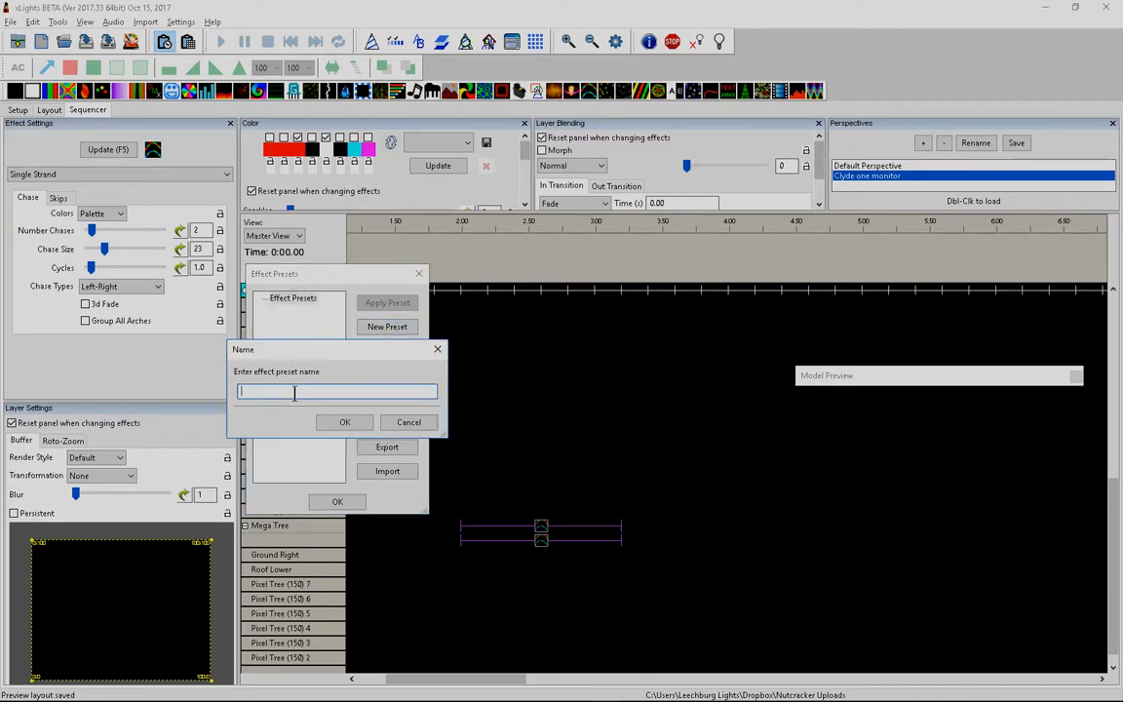
type("A")
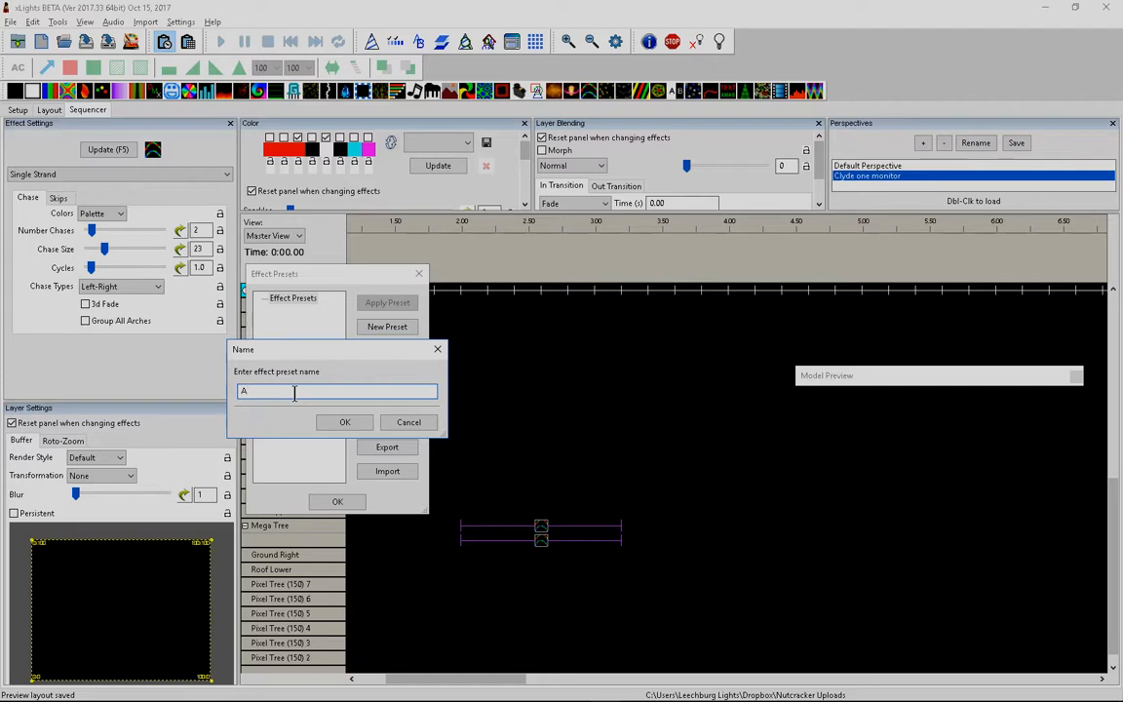
type("wesome")
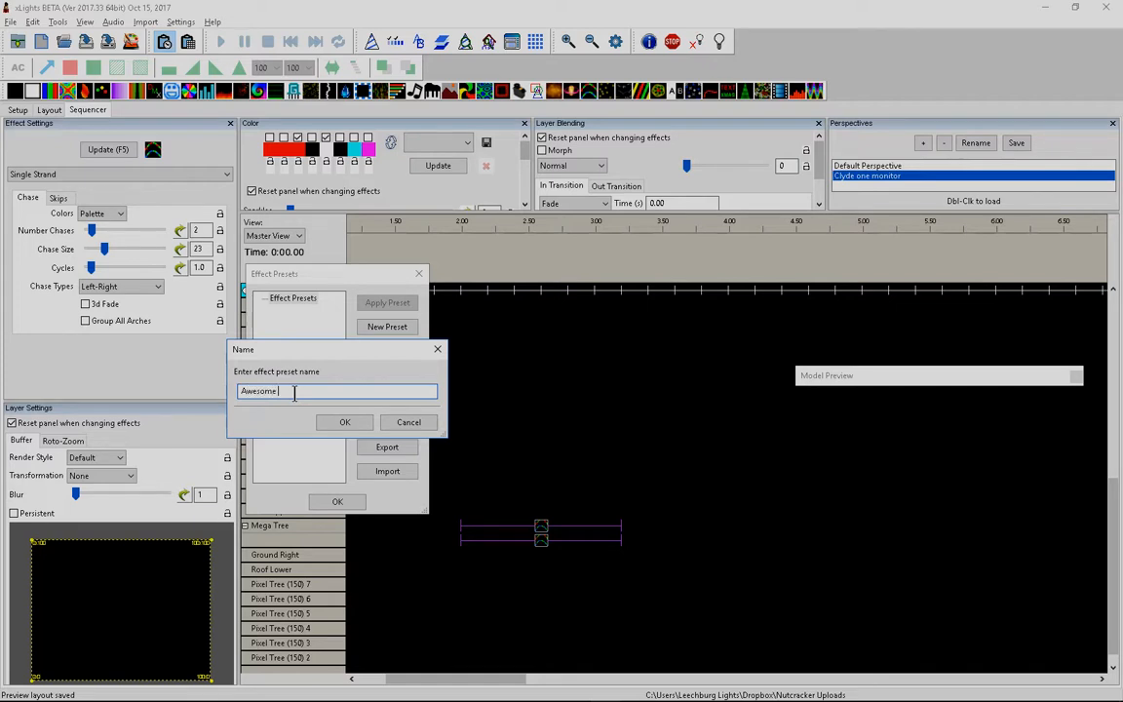
type("effect")
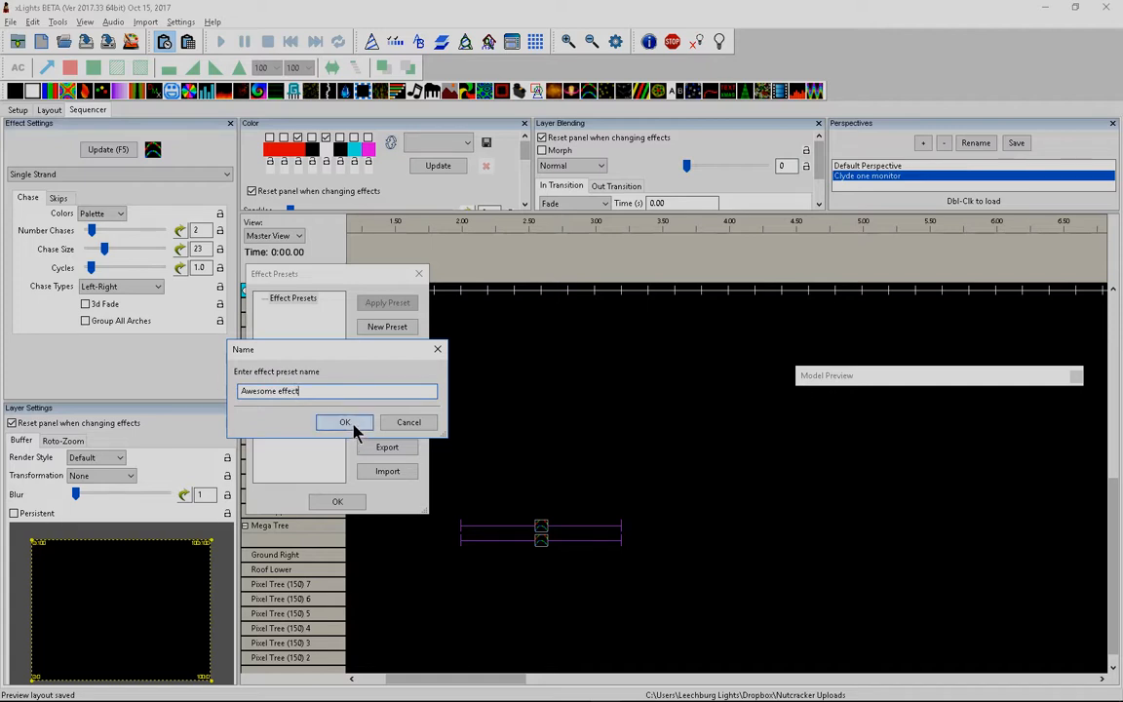
left_click(344, 421)
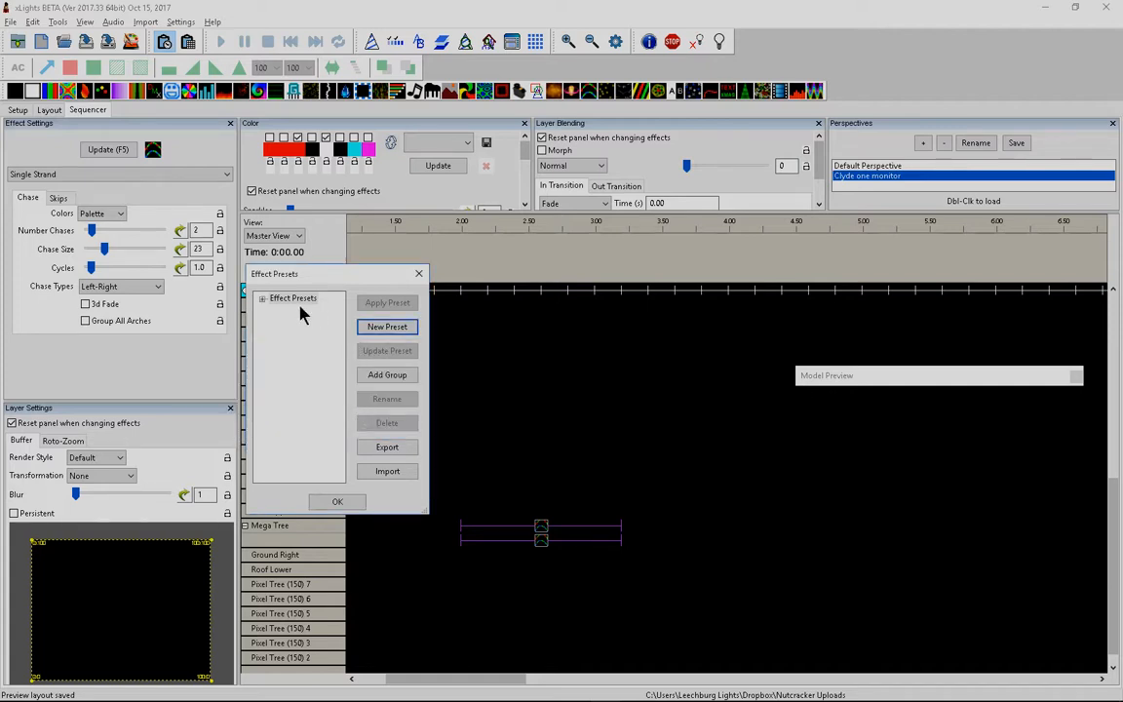
- Expand the preset tree to confirm 'Awesome effect [2]', then close the dialog
left_click(292, 298)
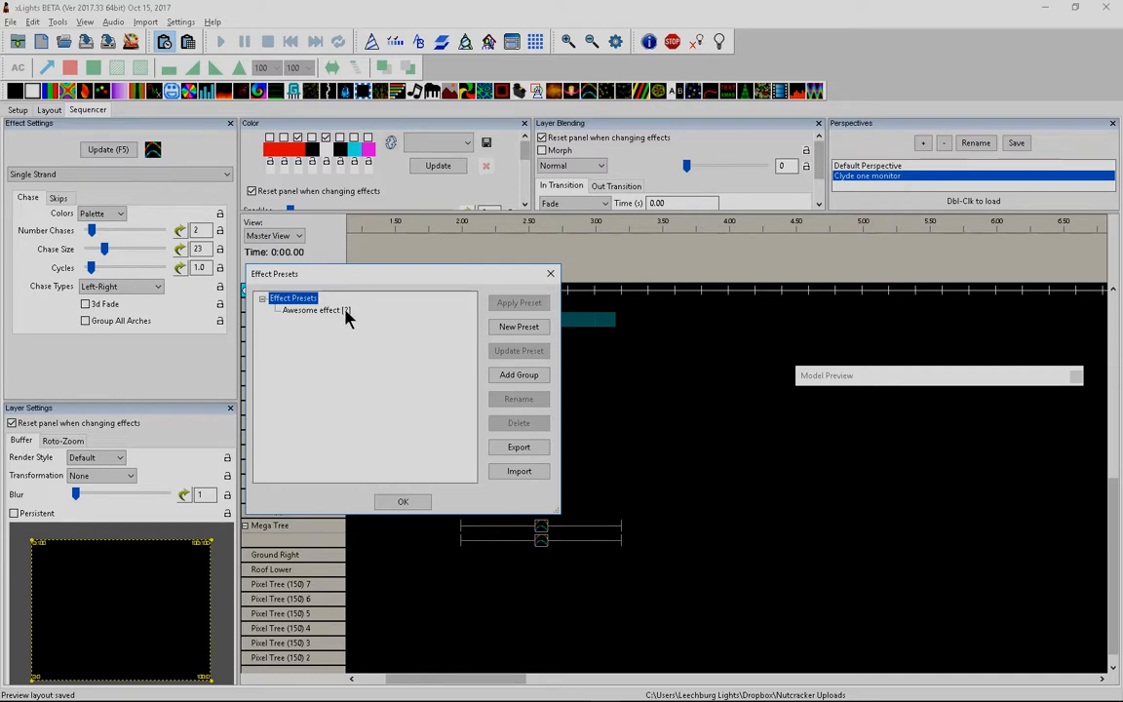
mouse_move(307, 551)
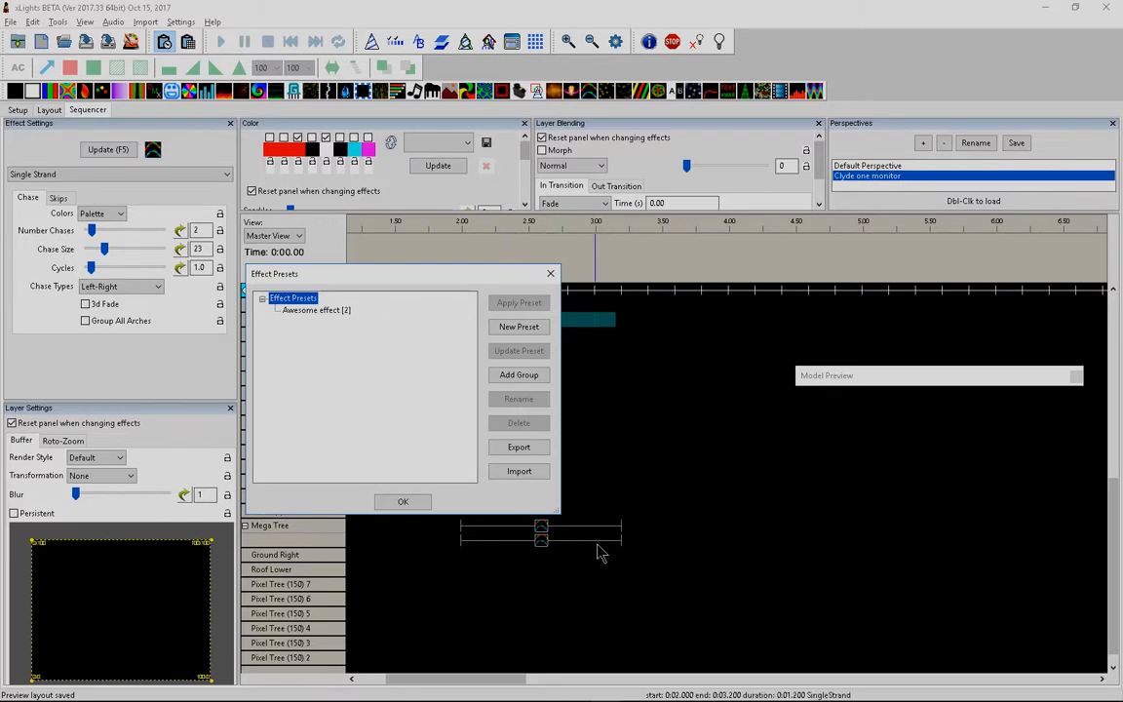
mouse_move(465, 483)
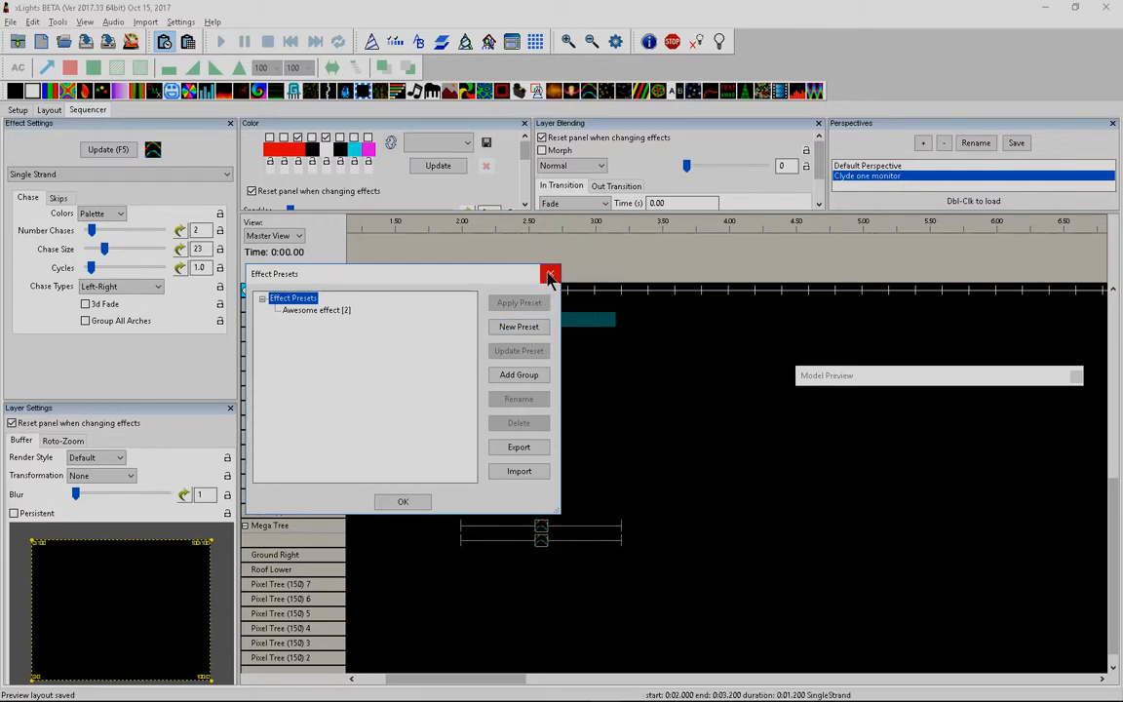
left_click(551, 274)
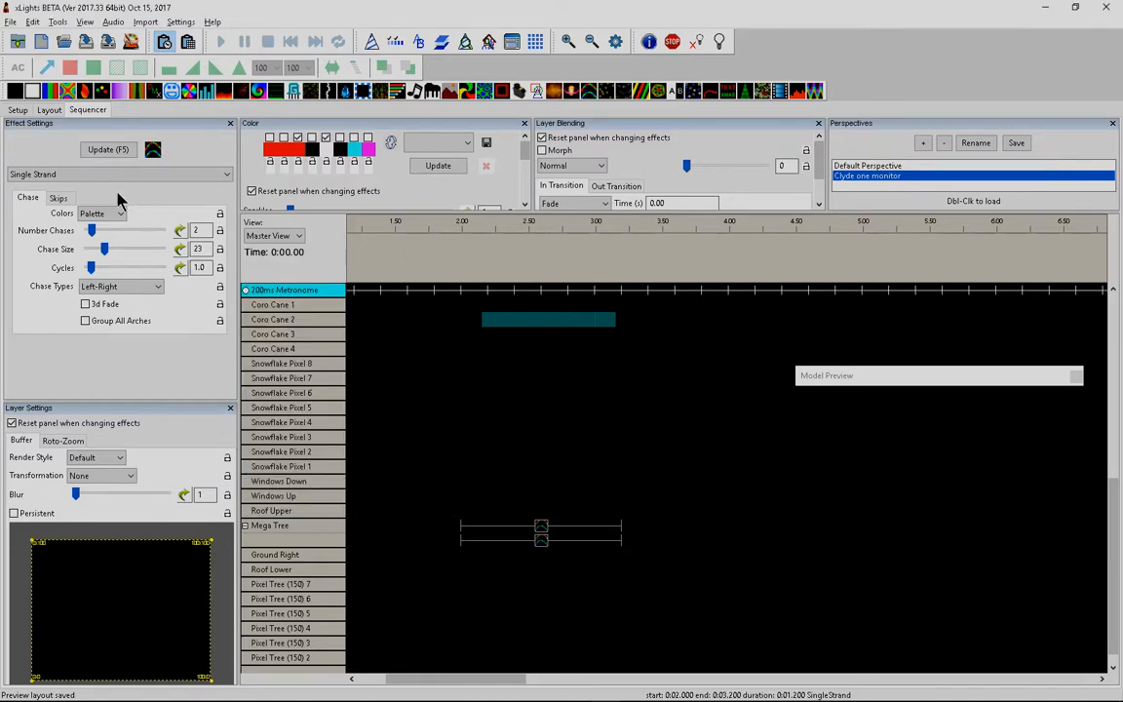
- Save the house layout in the Layout tab, then return to the Sequencer
left_click(49, 109)
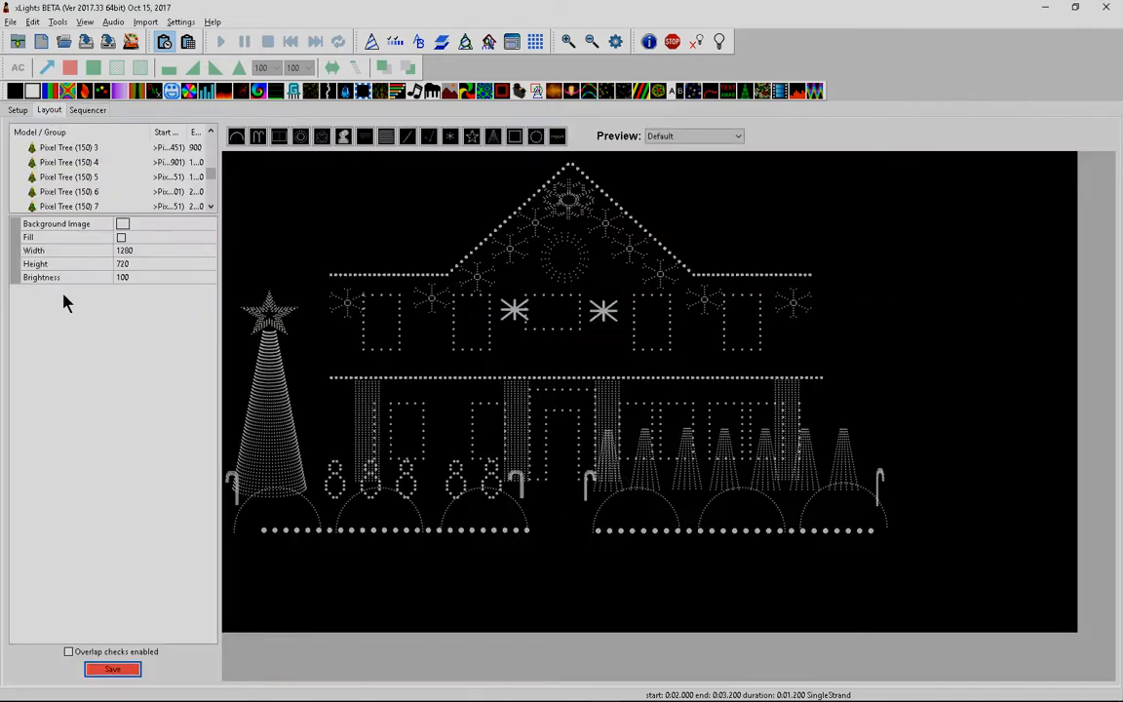
mouse_move(58, 629)
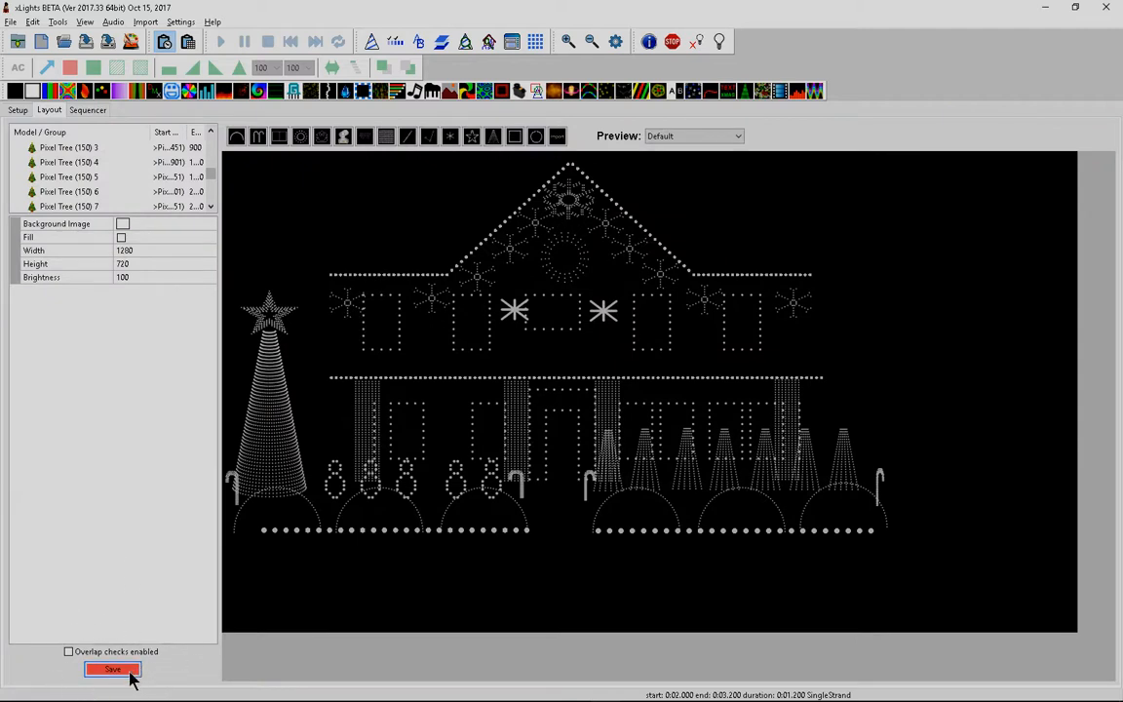
left_click(112, 668)
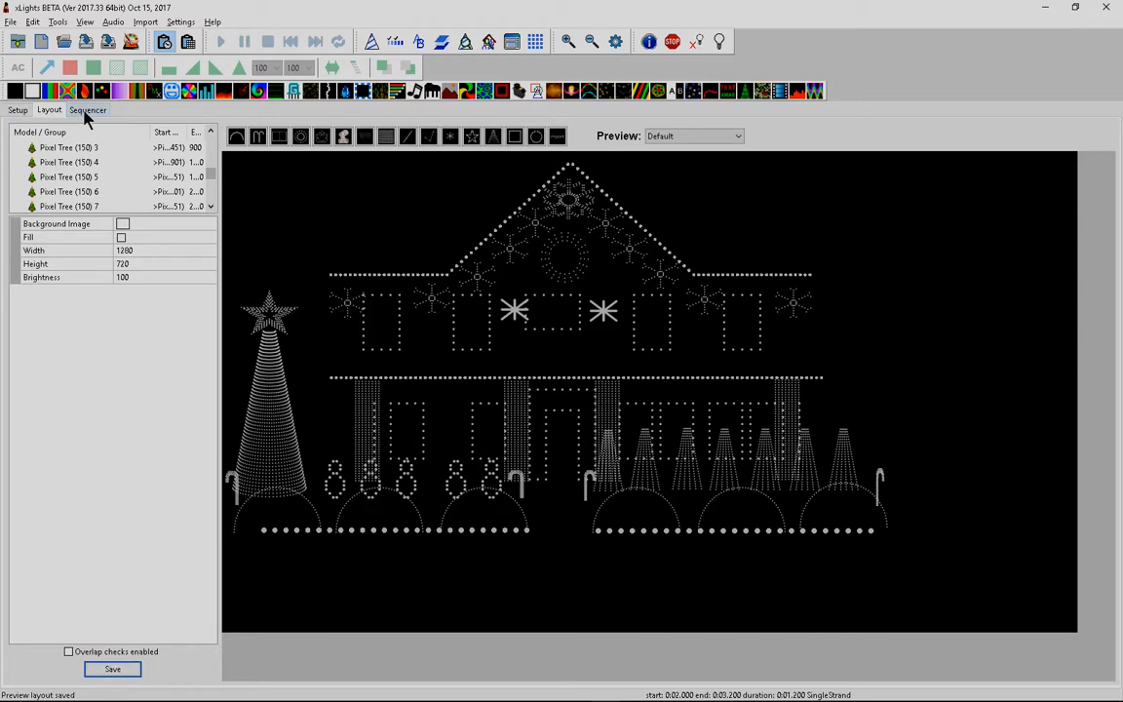
left_click(88, 110)
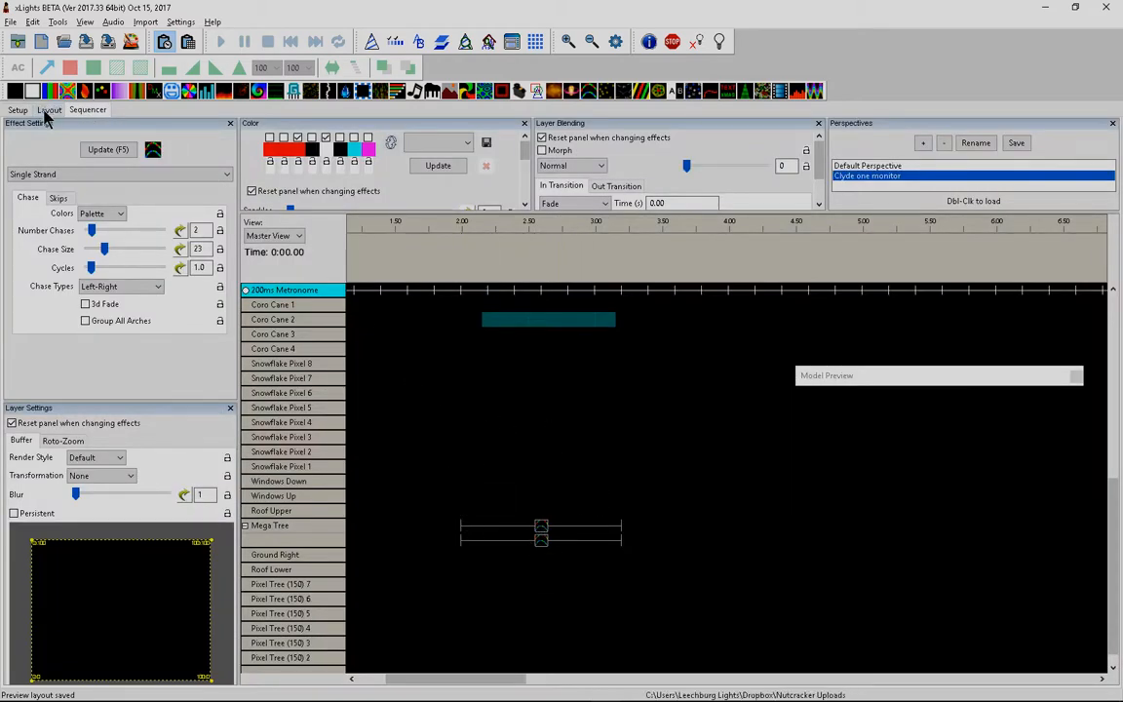
left_click(48, 109)
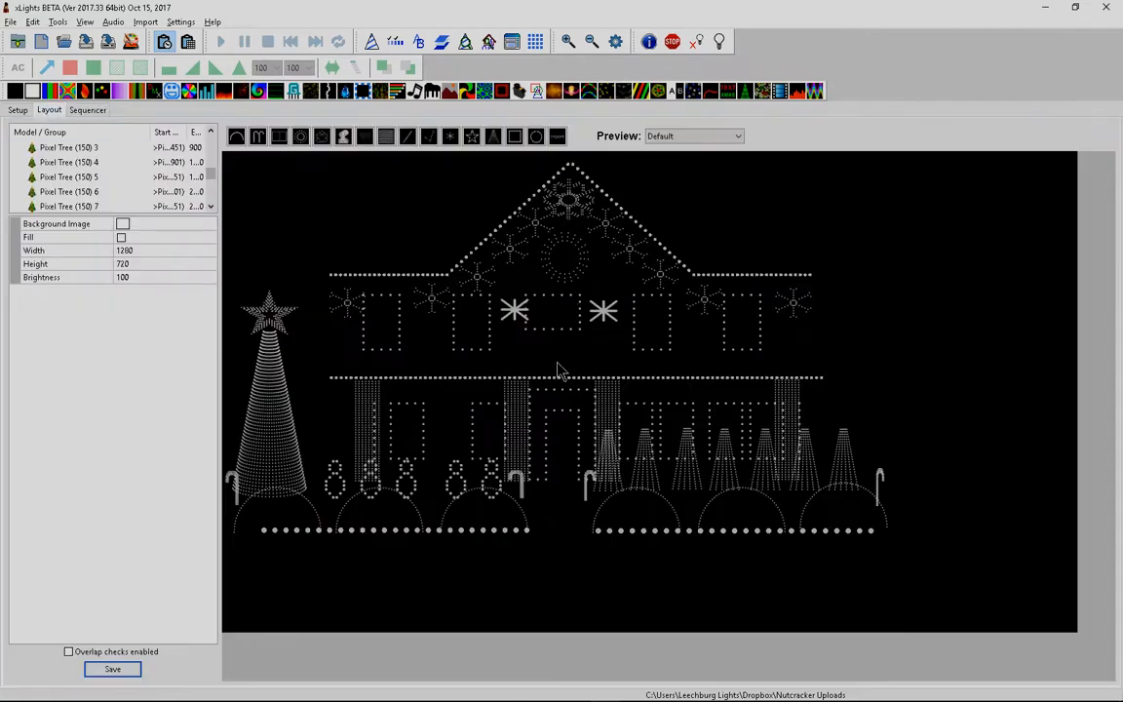
mouse_move(722, 350)
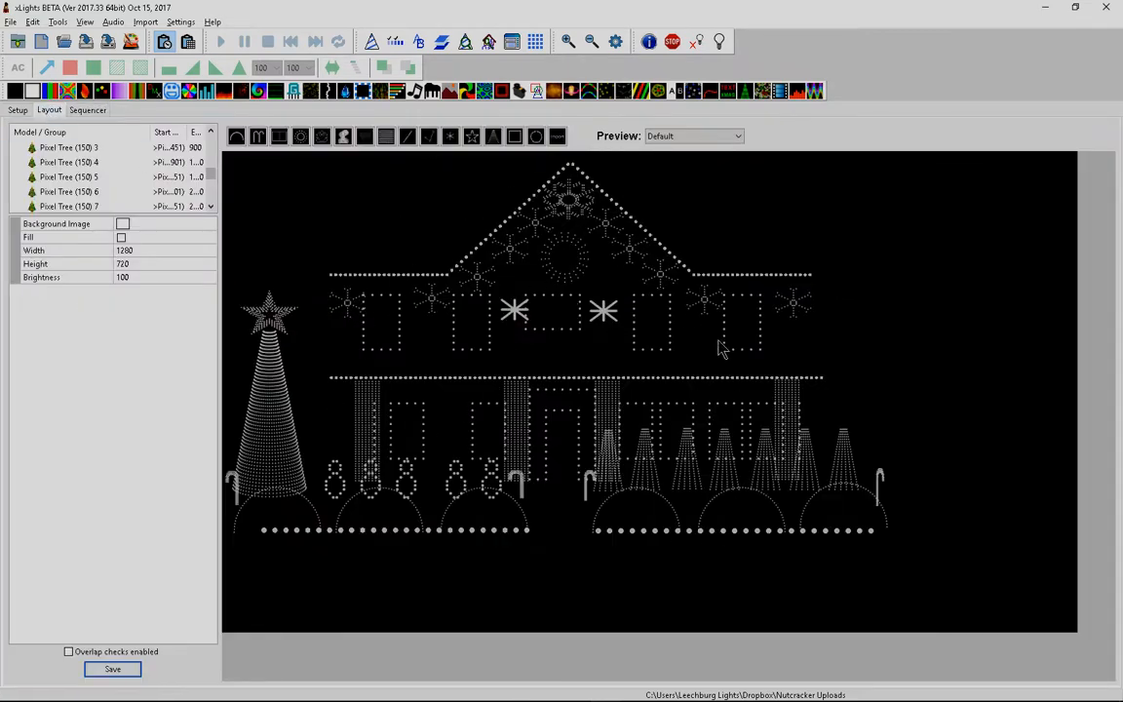
mouse_move(271, 186)
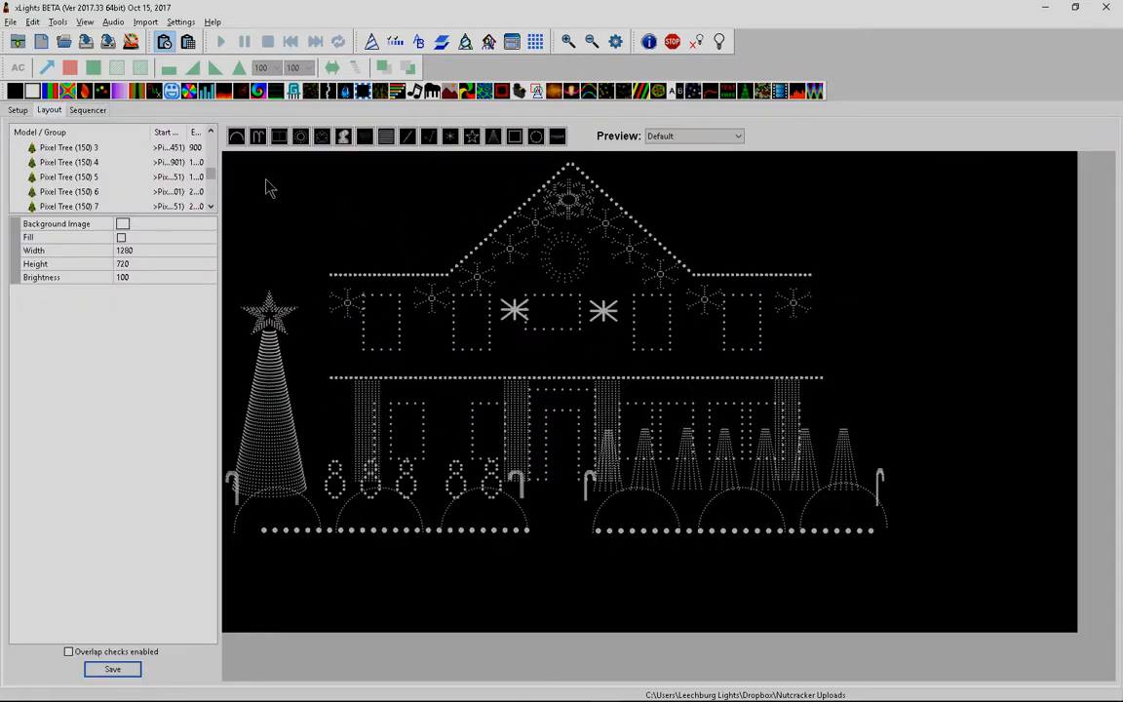
left_click(87, 109)
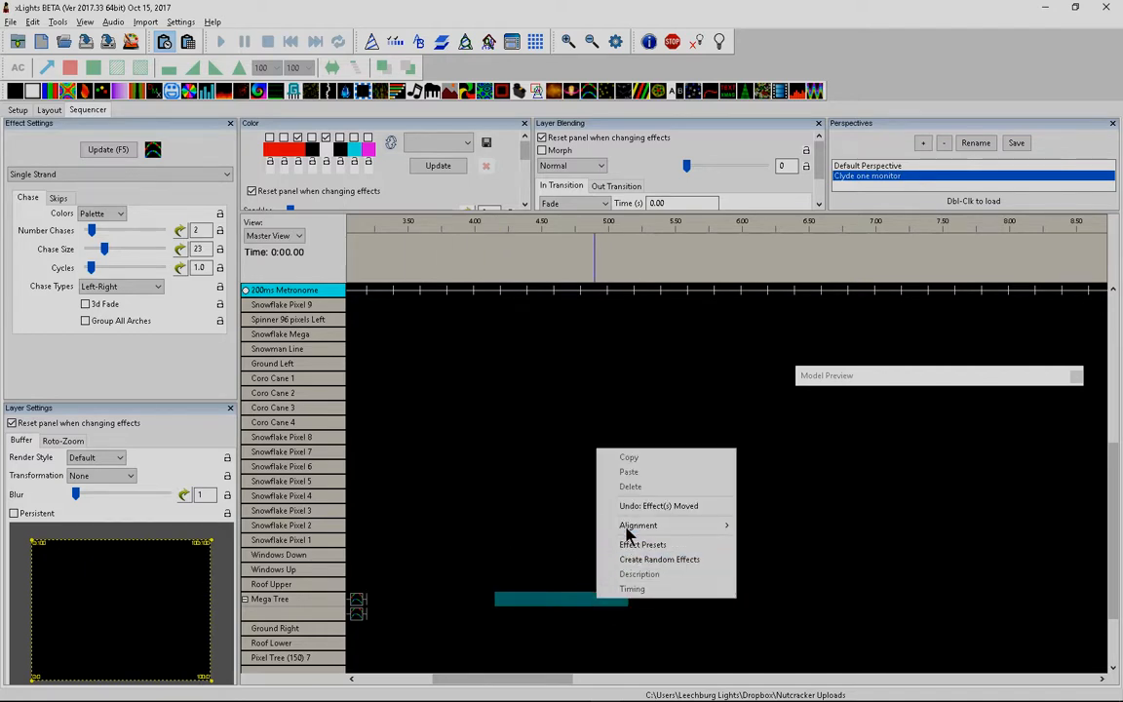
- Apply the 'Awesome effect' preset to the marked later span on Mega Tree
left_click(642, 544)
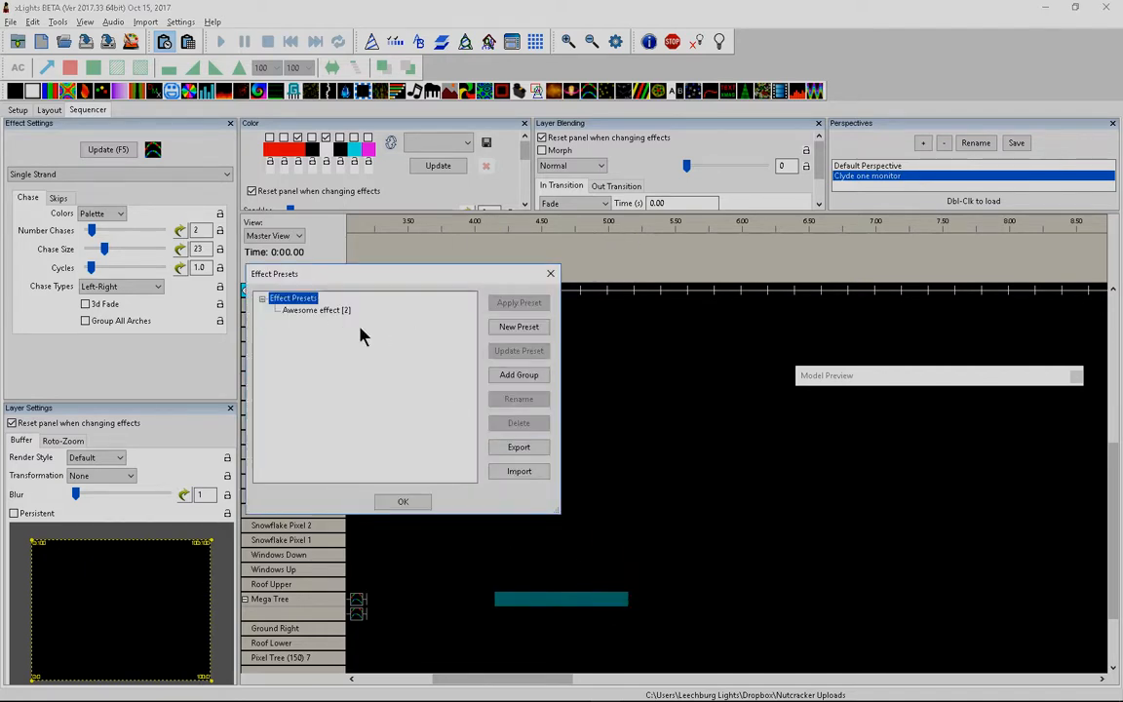
left_click(316, 310)
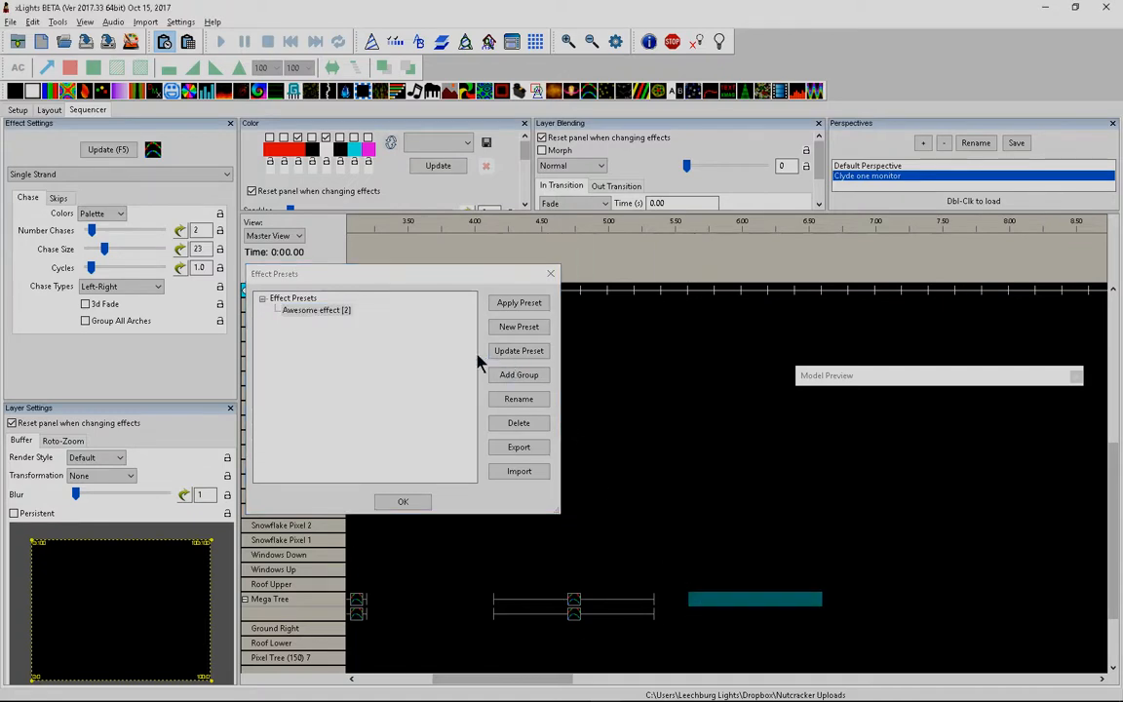
left_click(316, 310)
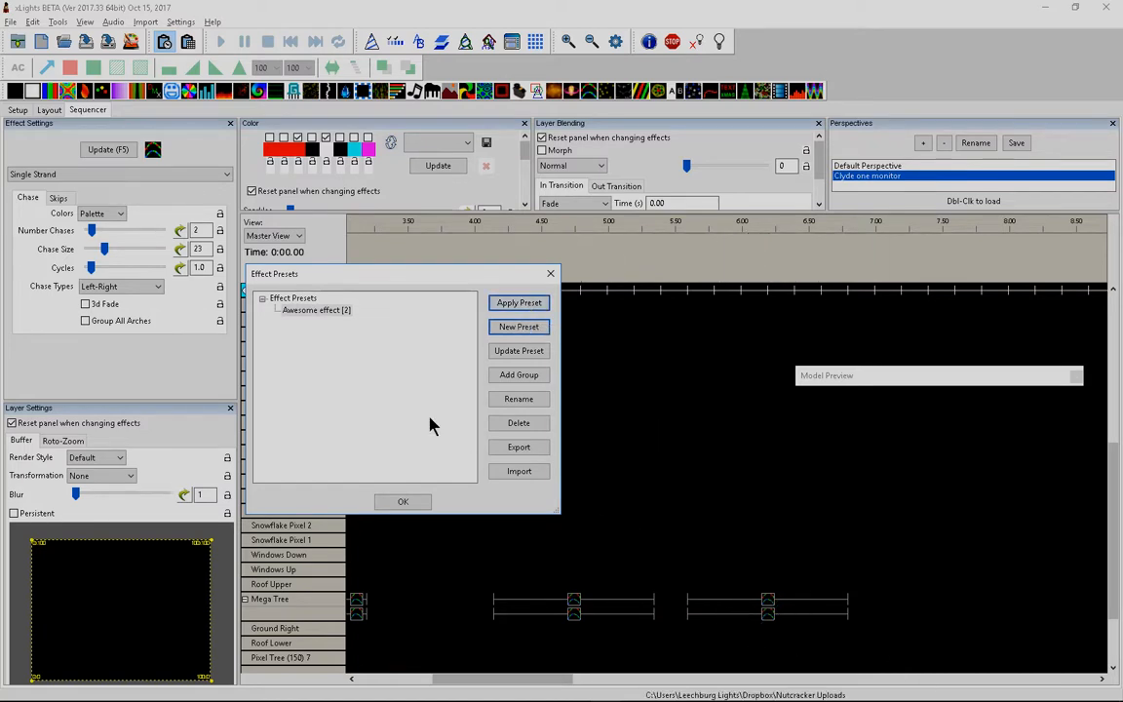
mouse_move(572, 530)
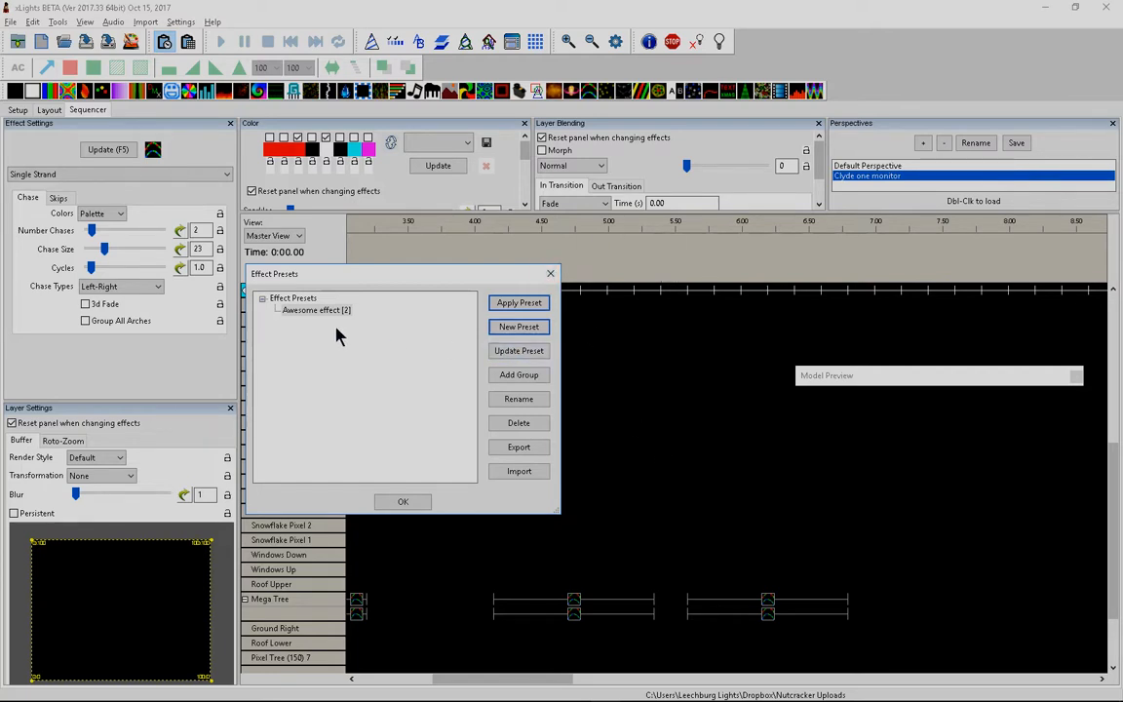
mouse_move(446, 395)
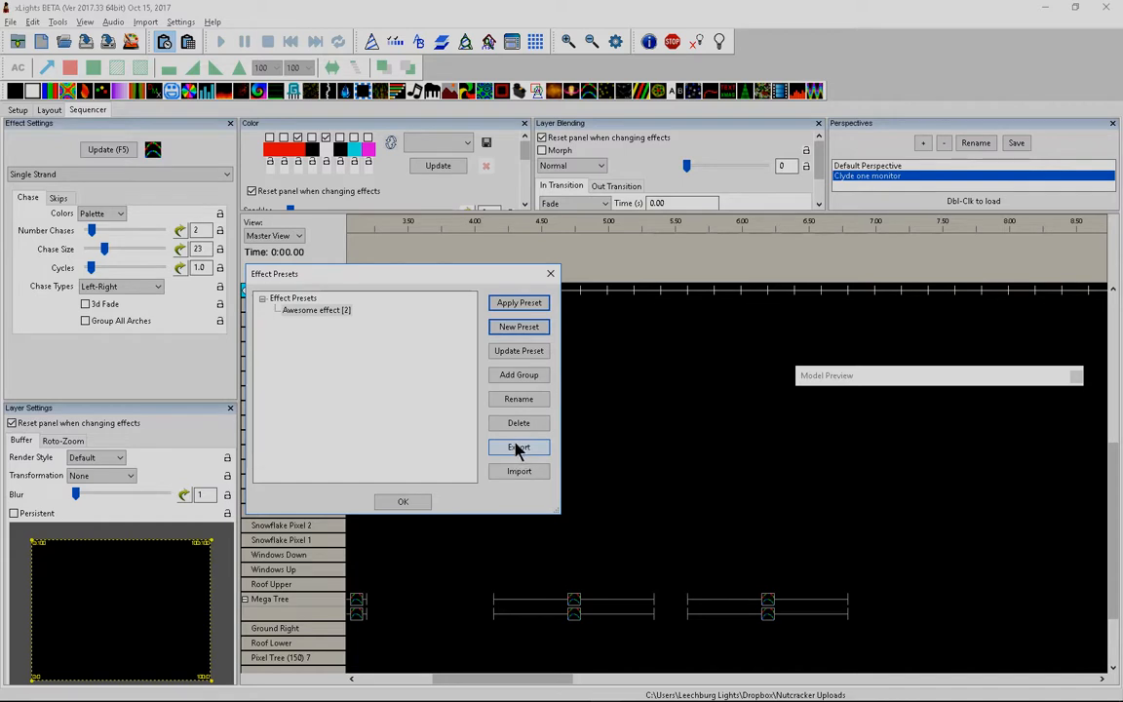
- Export 'Awesome effect' as Awesome effect.xpreset into the show folder
left_click(315, 310)
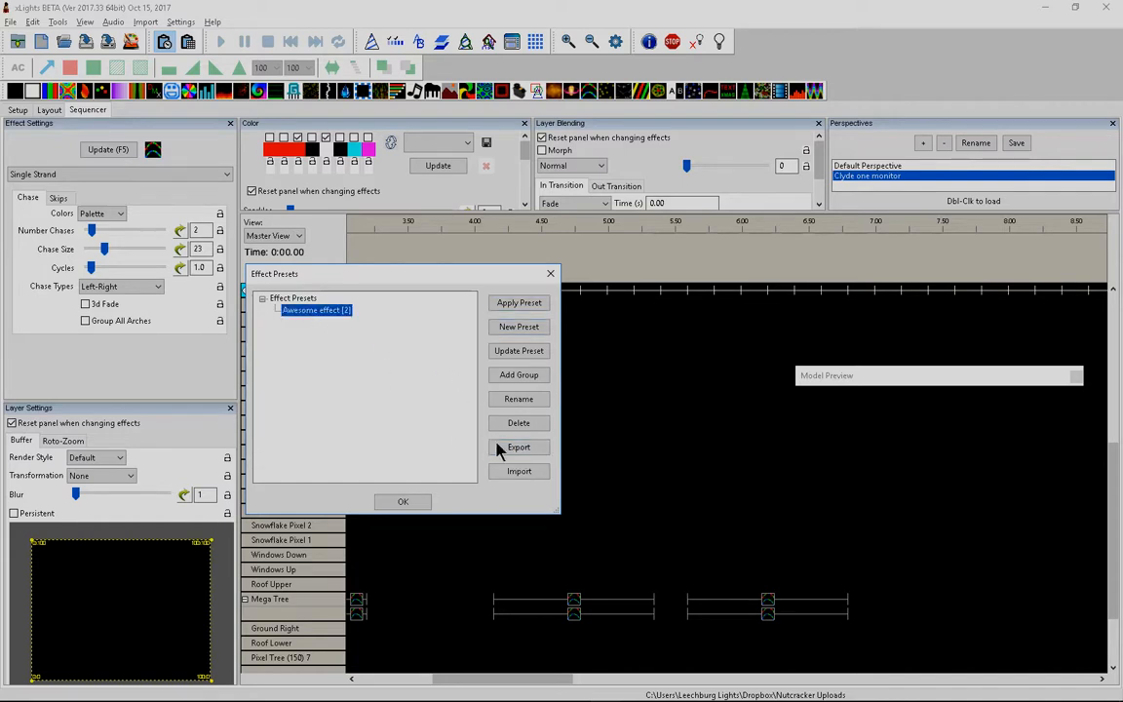
left_click(519, 447)
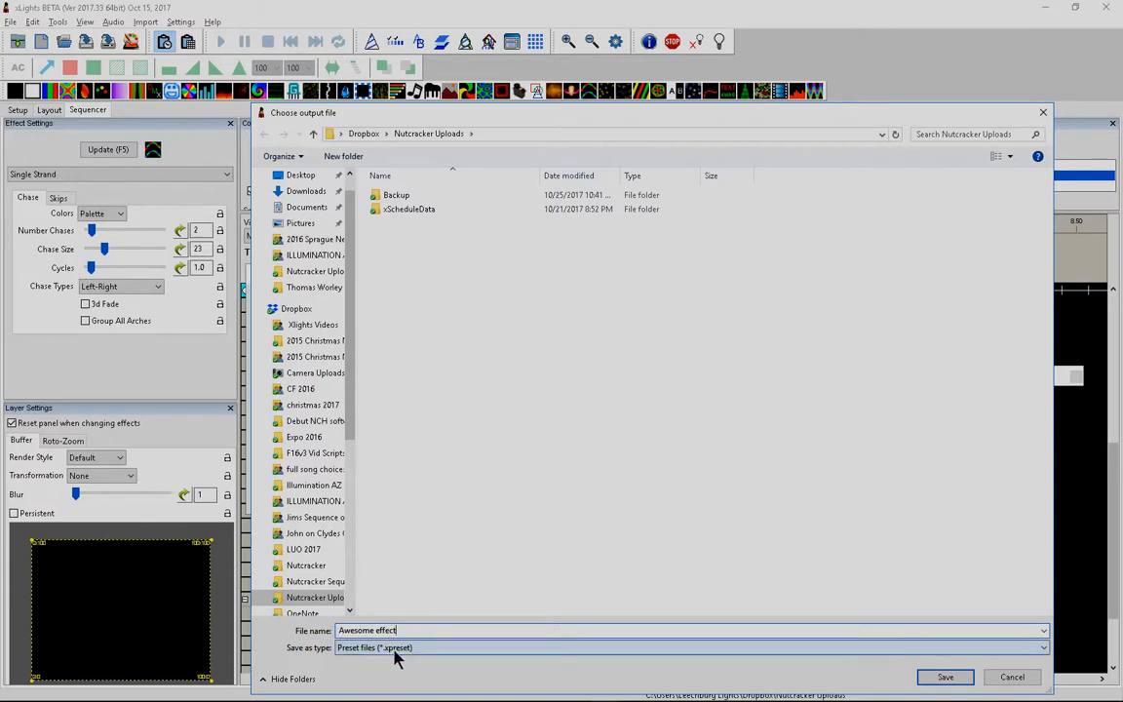
mouse_move(899, 652)
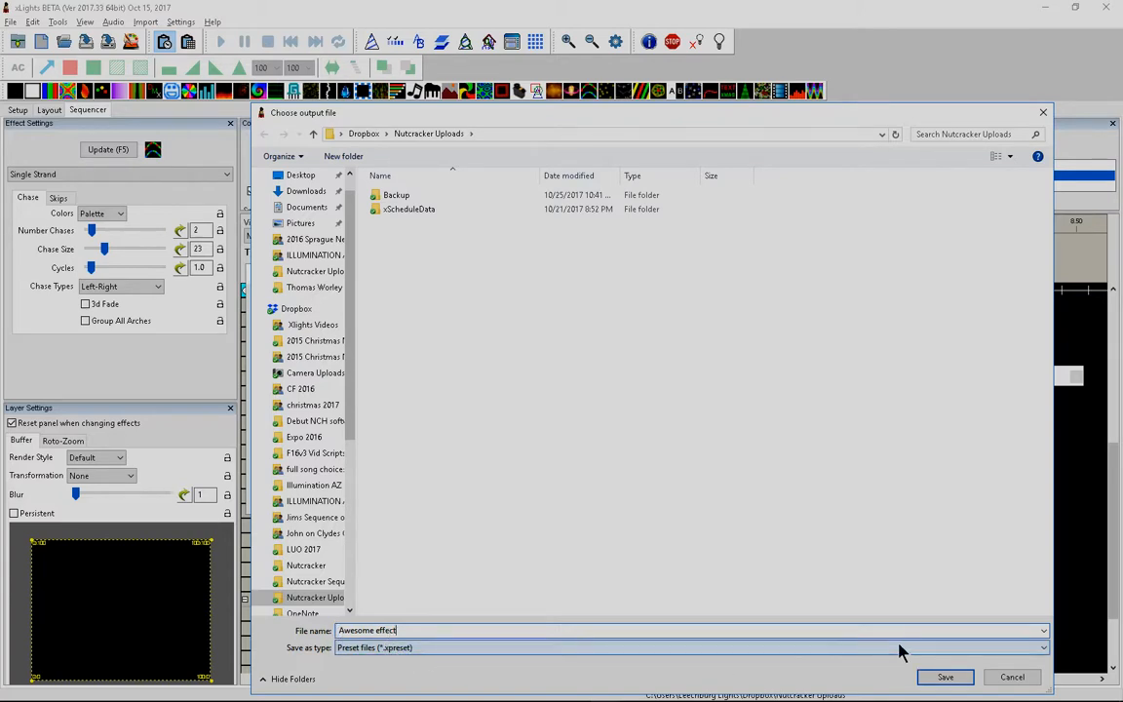
left_click(944, 677)
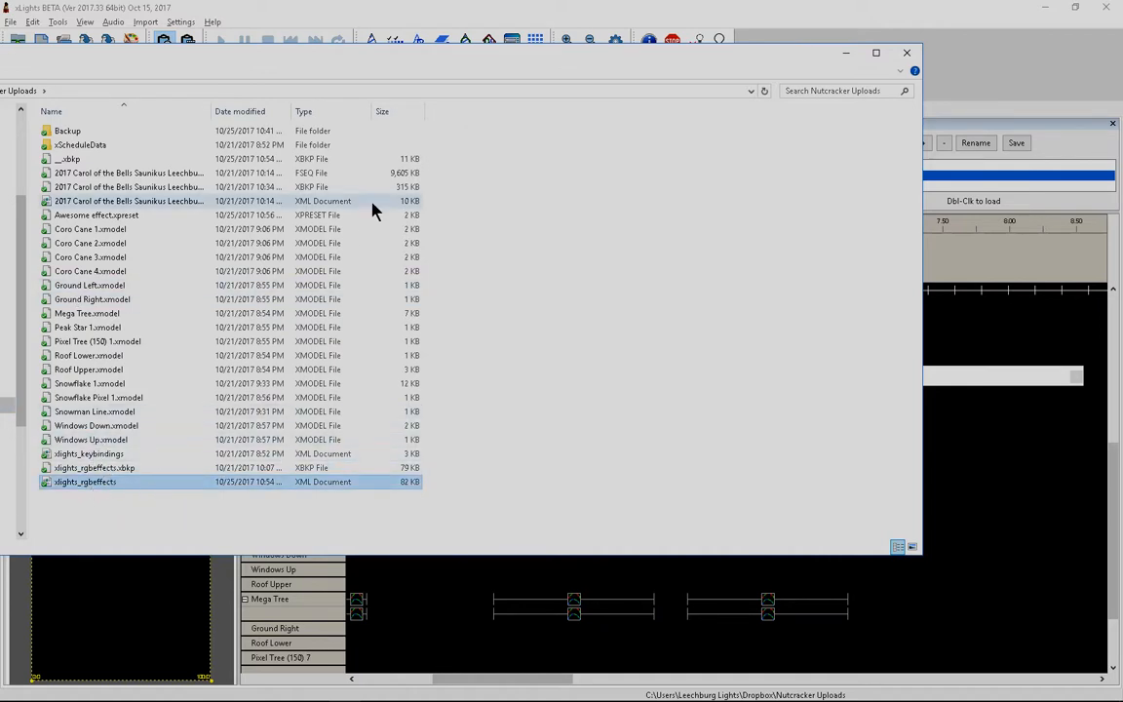
- Sort Nutcracker Uploads by type to confirm Awesome effect.xpreset is present, then close the window
left_click(303, 111)
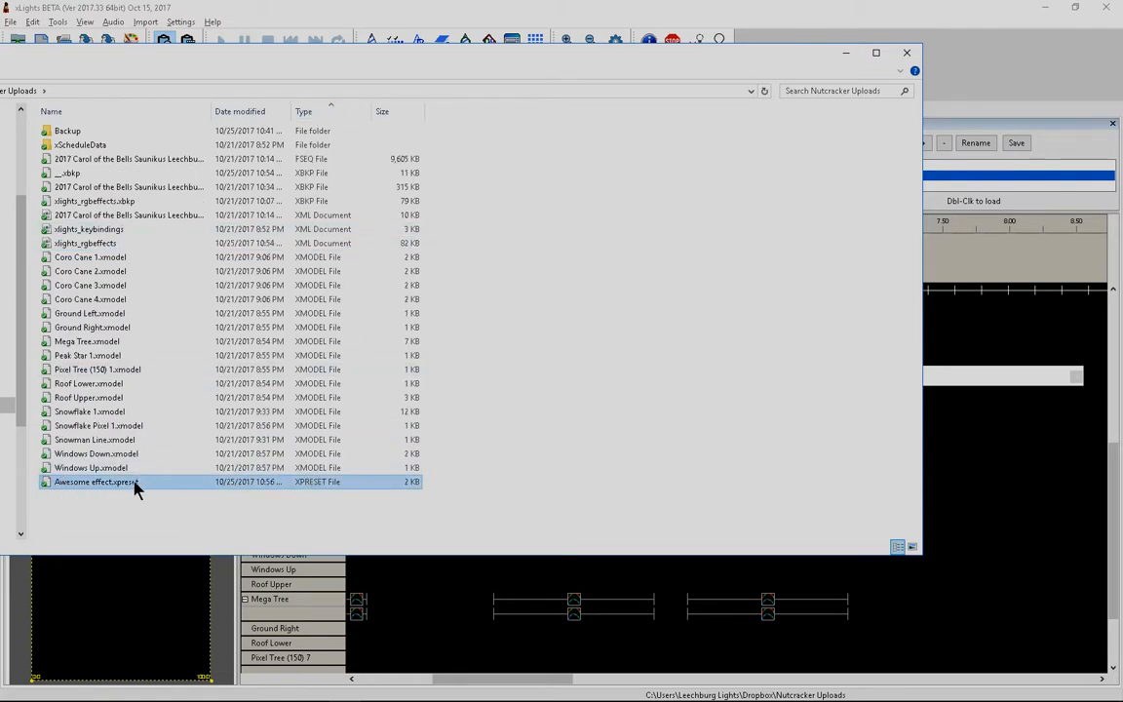
right_click(95, 482)
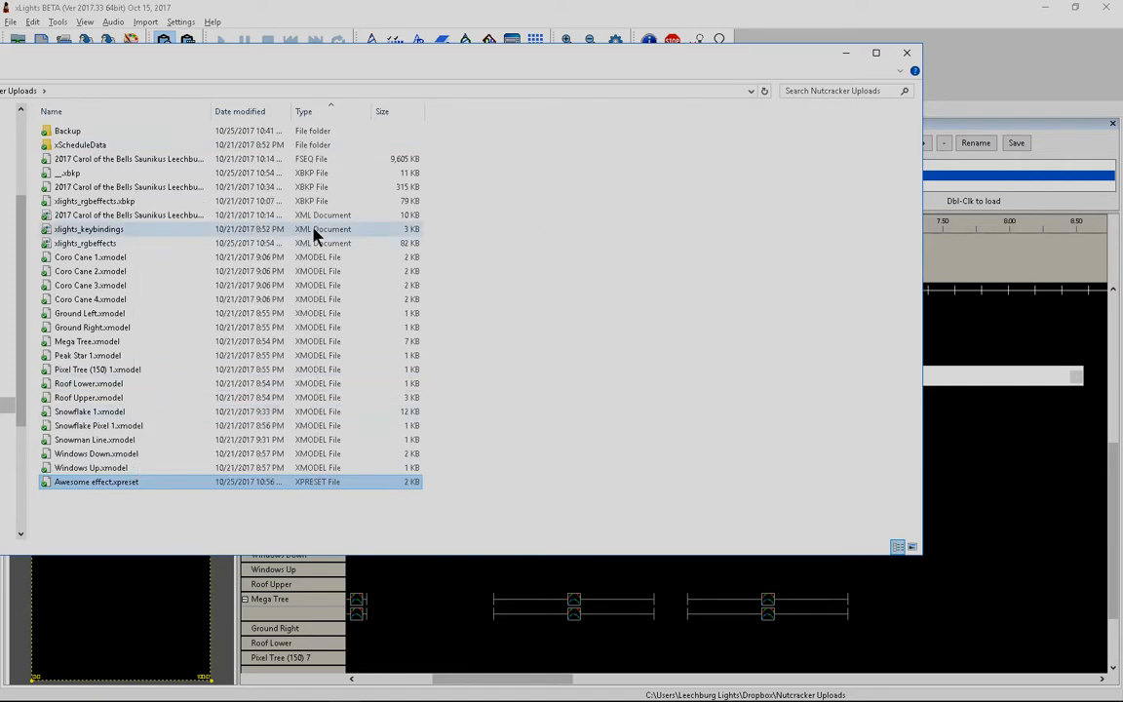
mouse_move(614, 271)
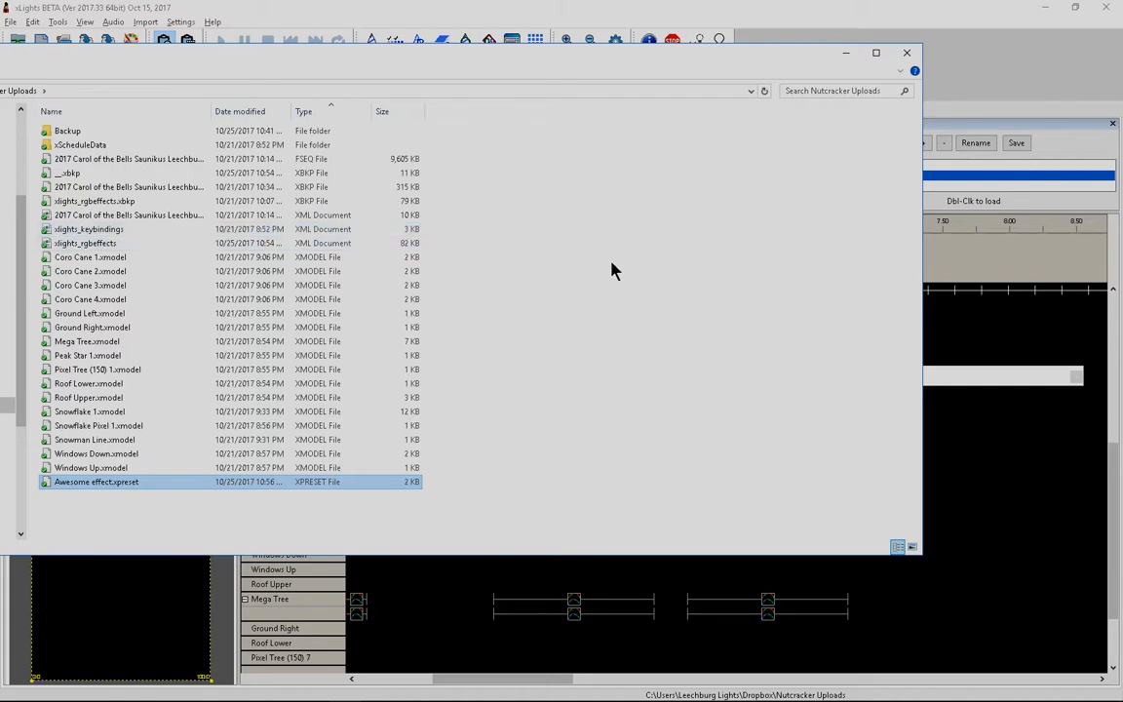
mouse_move(356, 468)
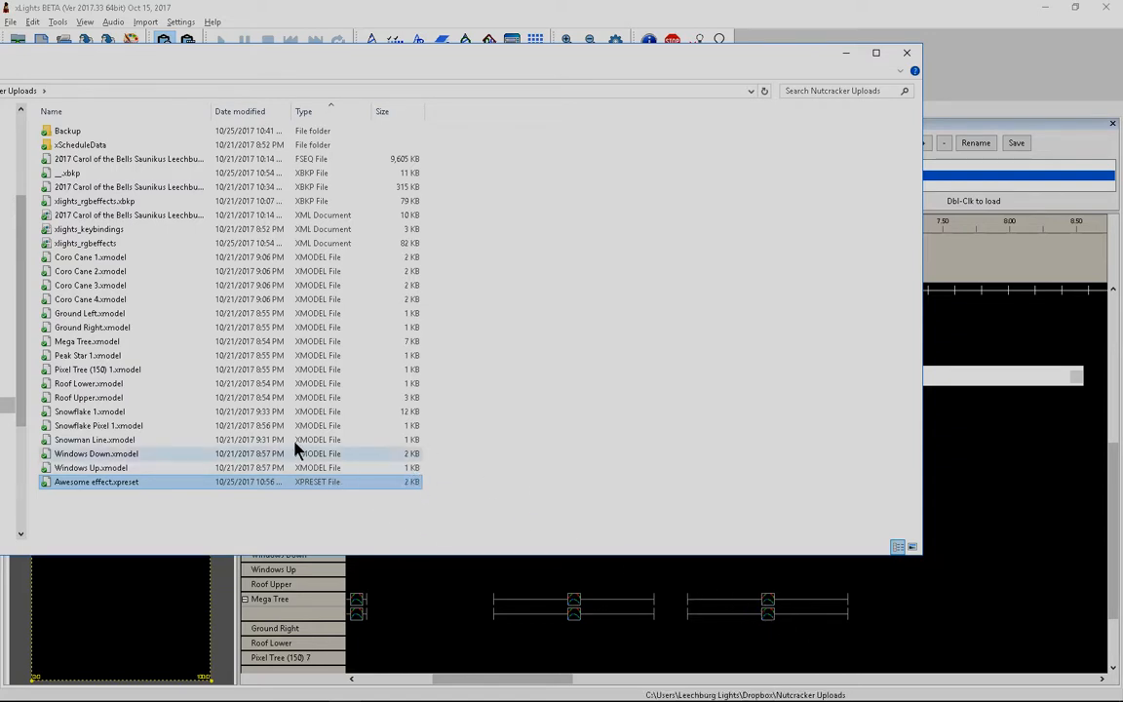
mouse_move(907, 53)
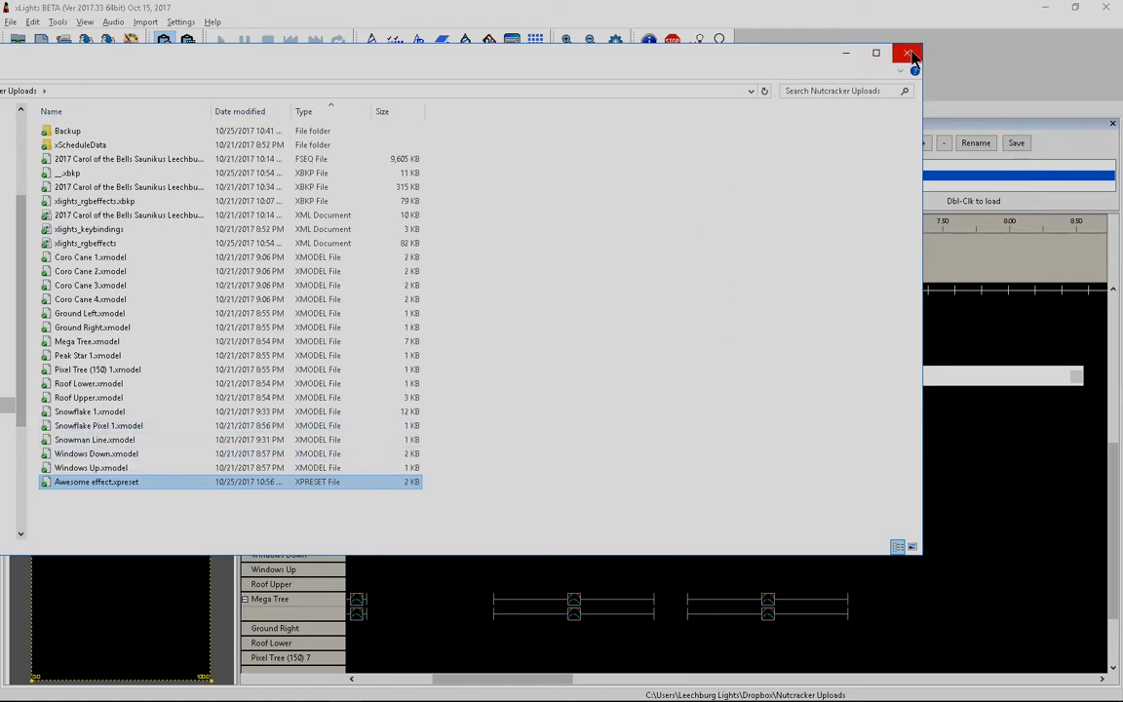
mouse_move(908, 52)
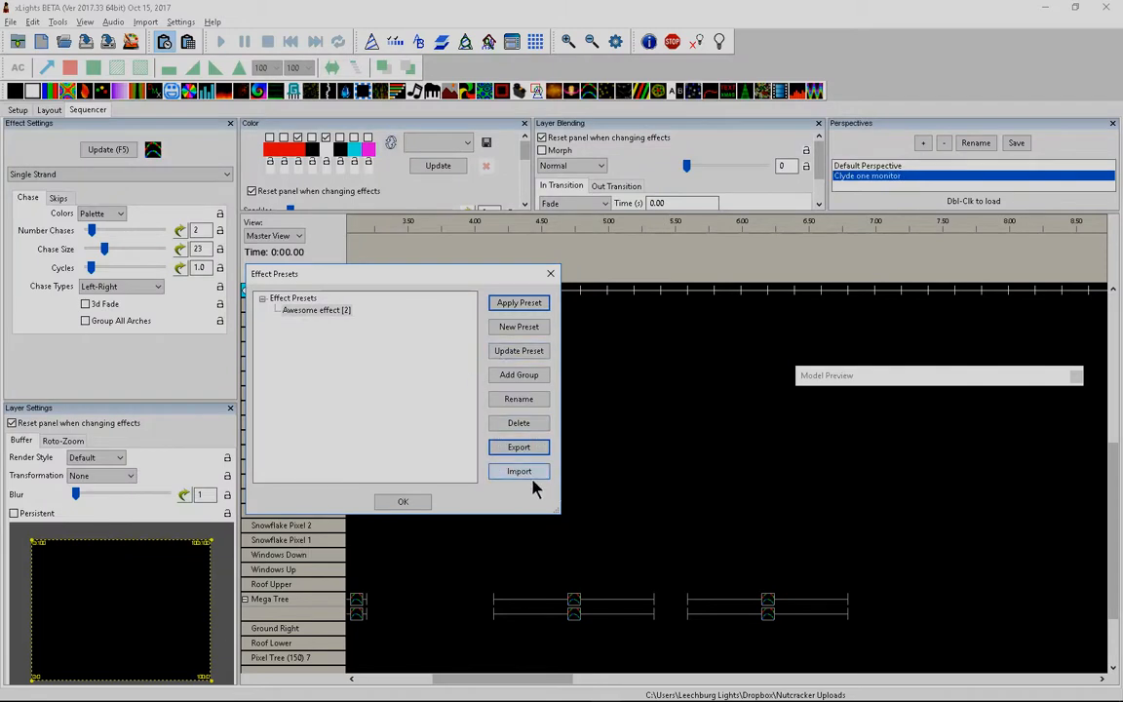
- Import Awesome effect.xpreset, apply it to an early Mega Tree span, and close Effect Presets
left_click(519, 471)
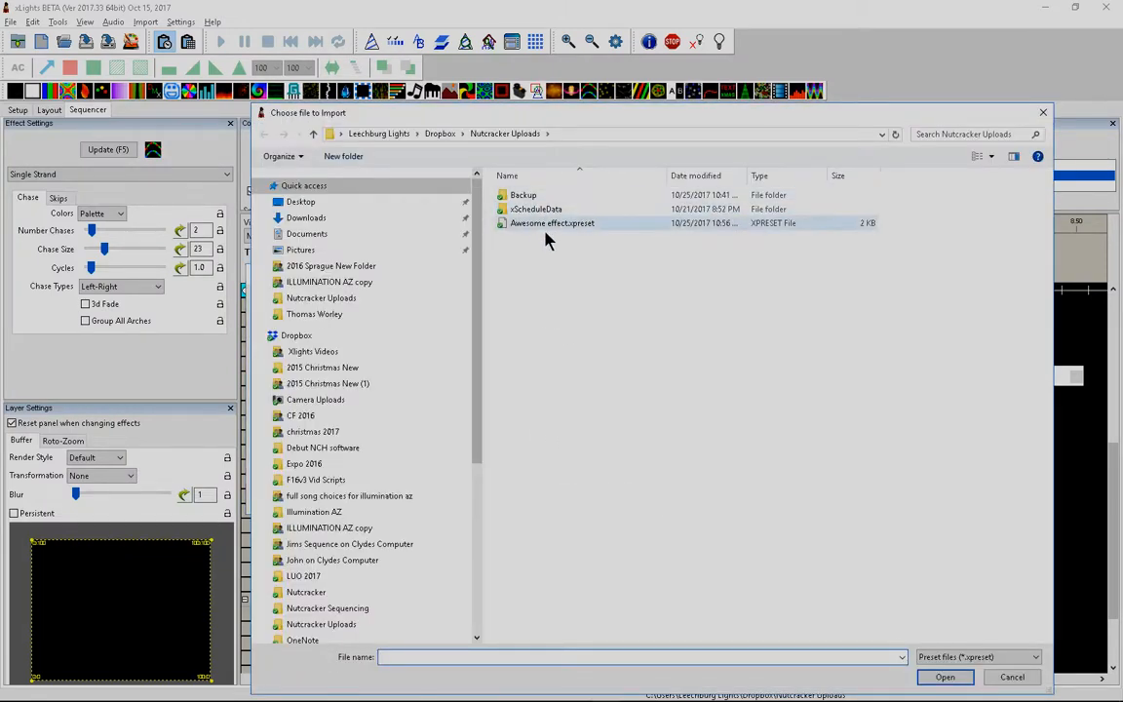
mouse_move(534, 228)
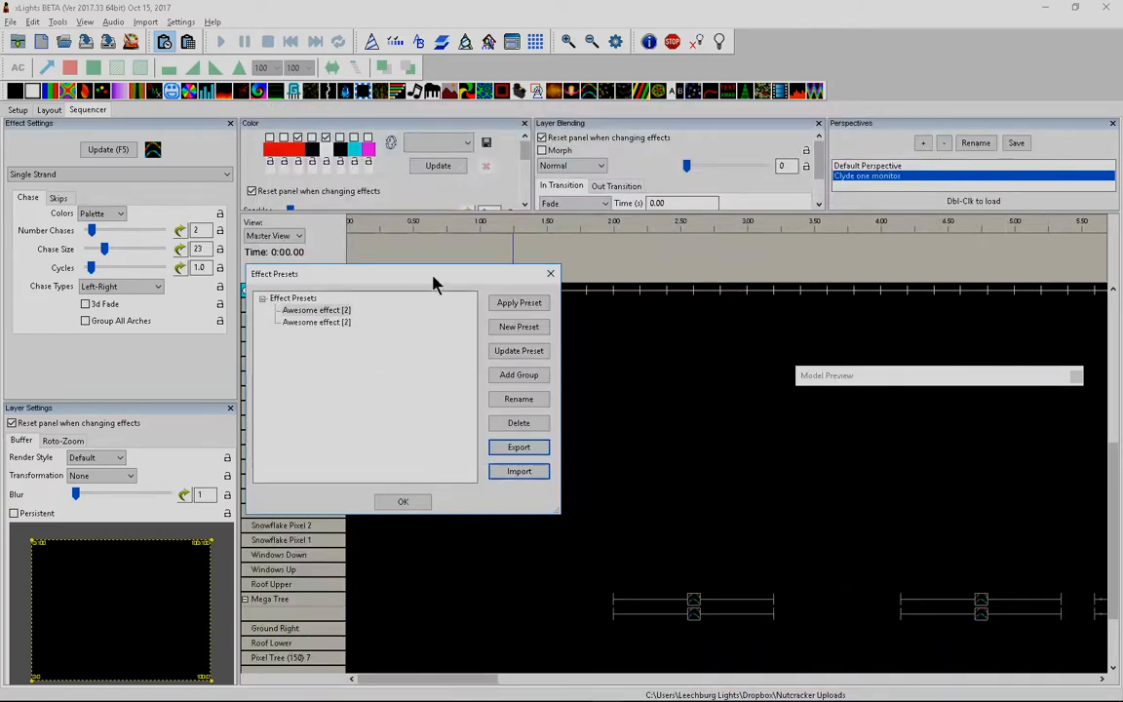
mouse_move(421, 374)
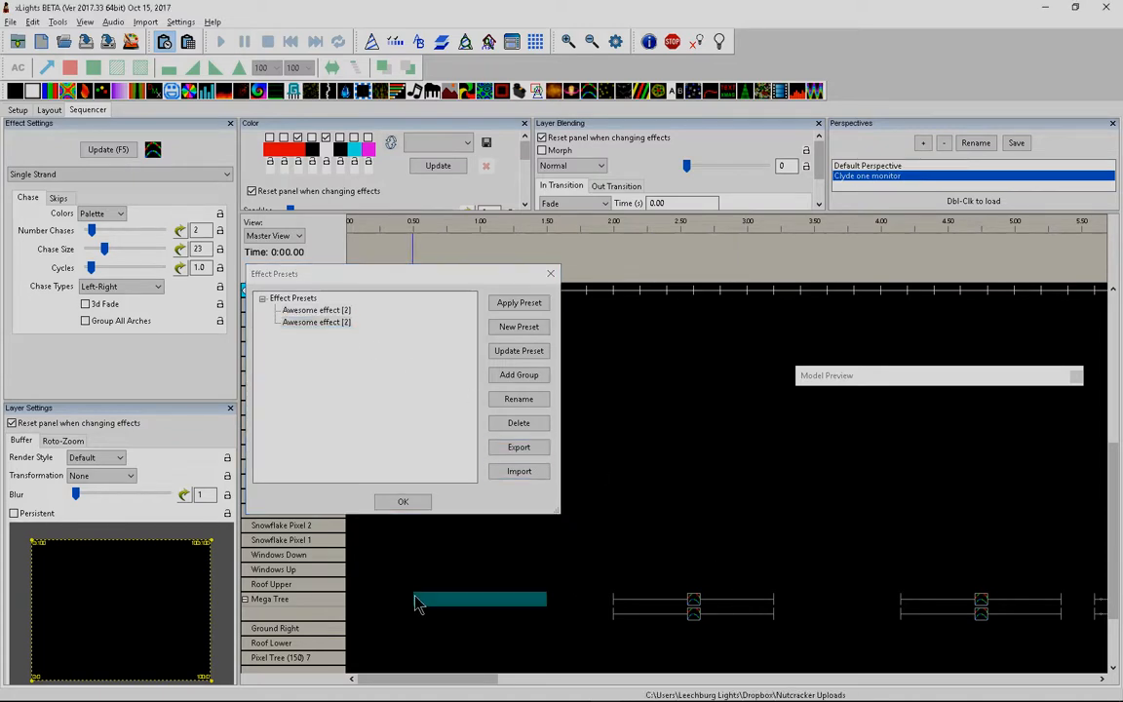
left_click(316, 321)
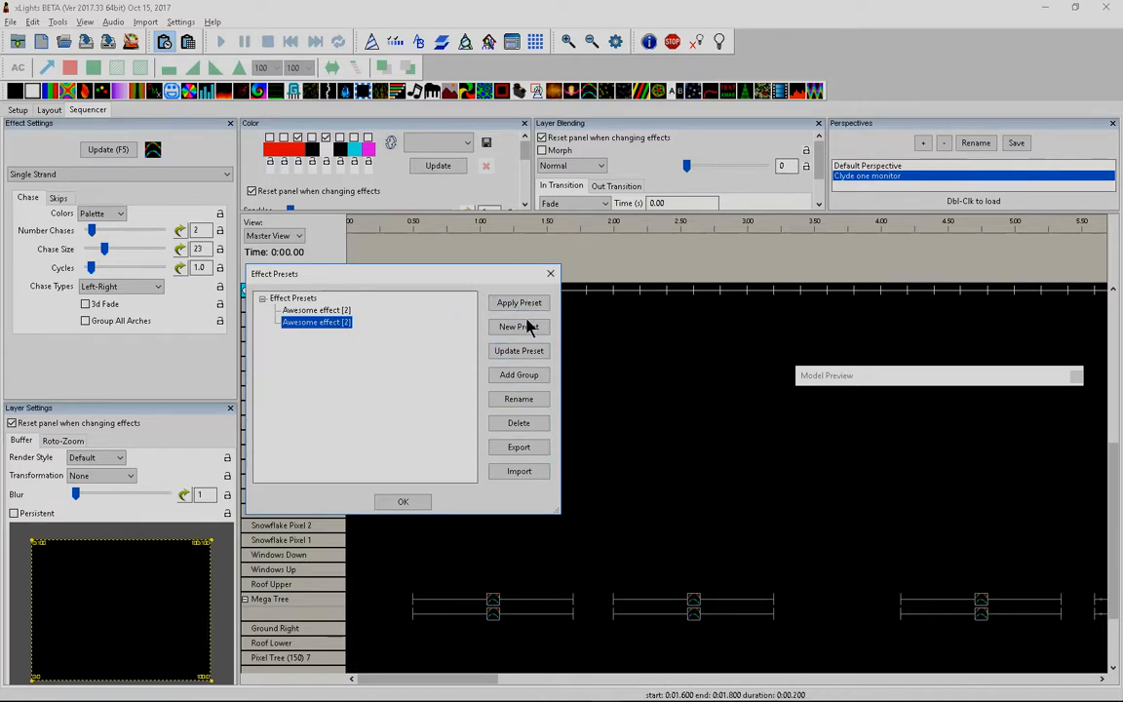
mouse_move(518, 379)
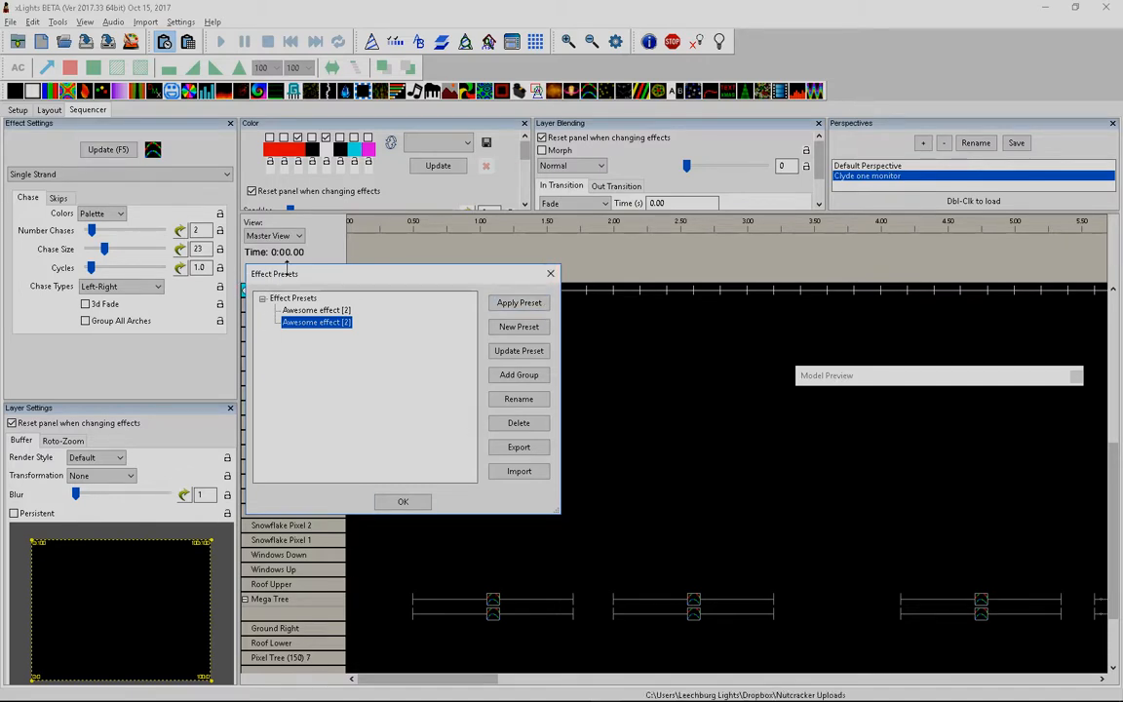
left_click(403, 501)
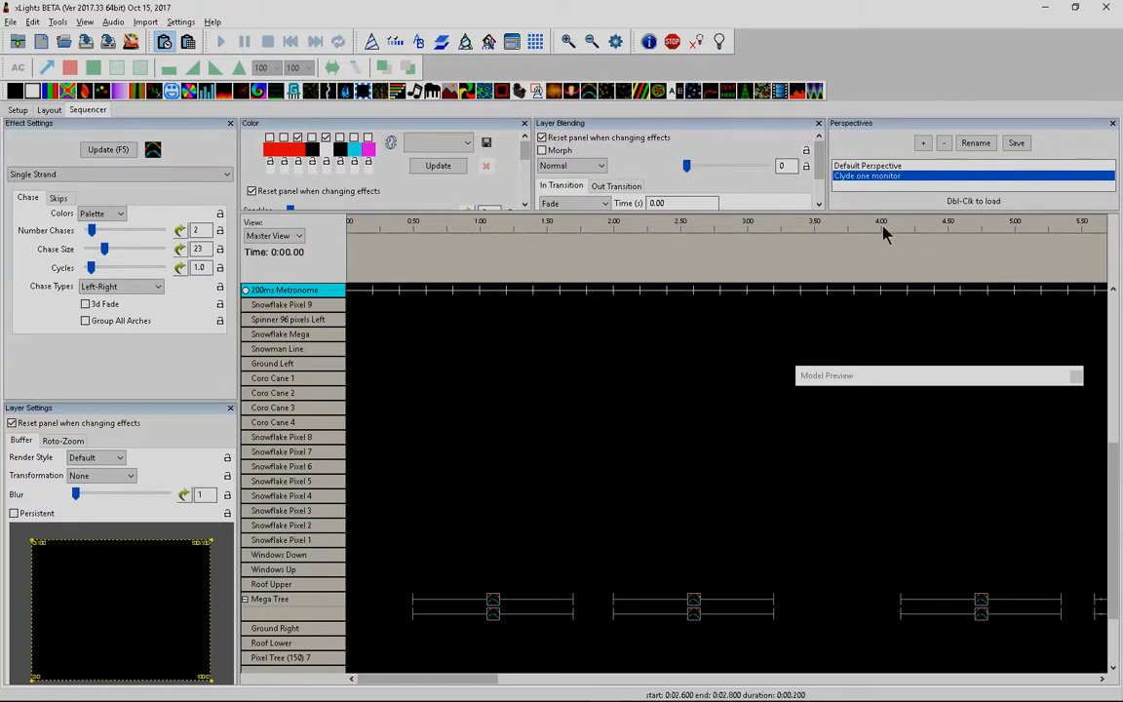
mouse_move(885, 234)
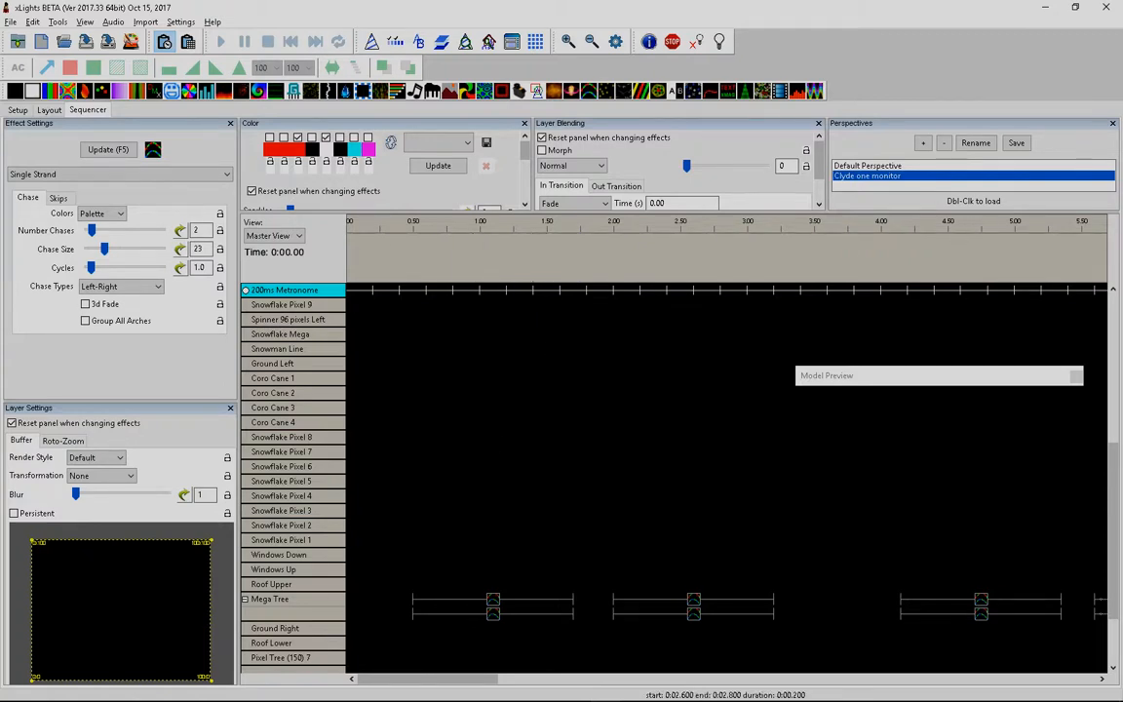